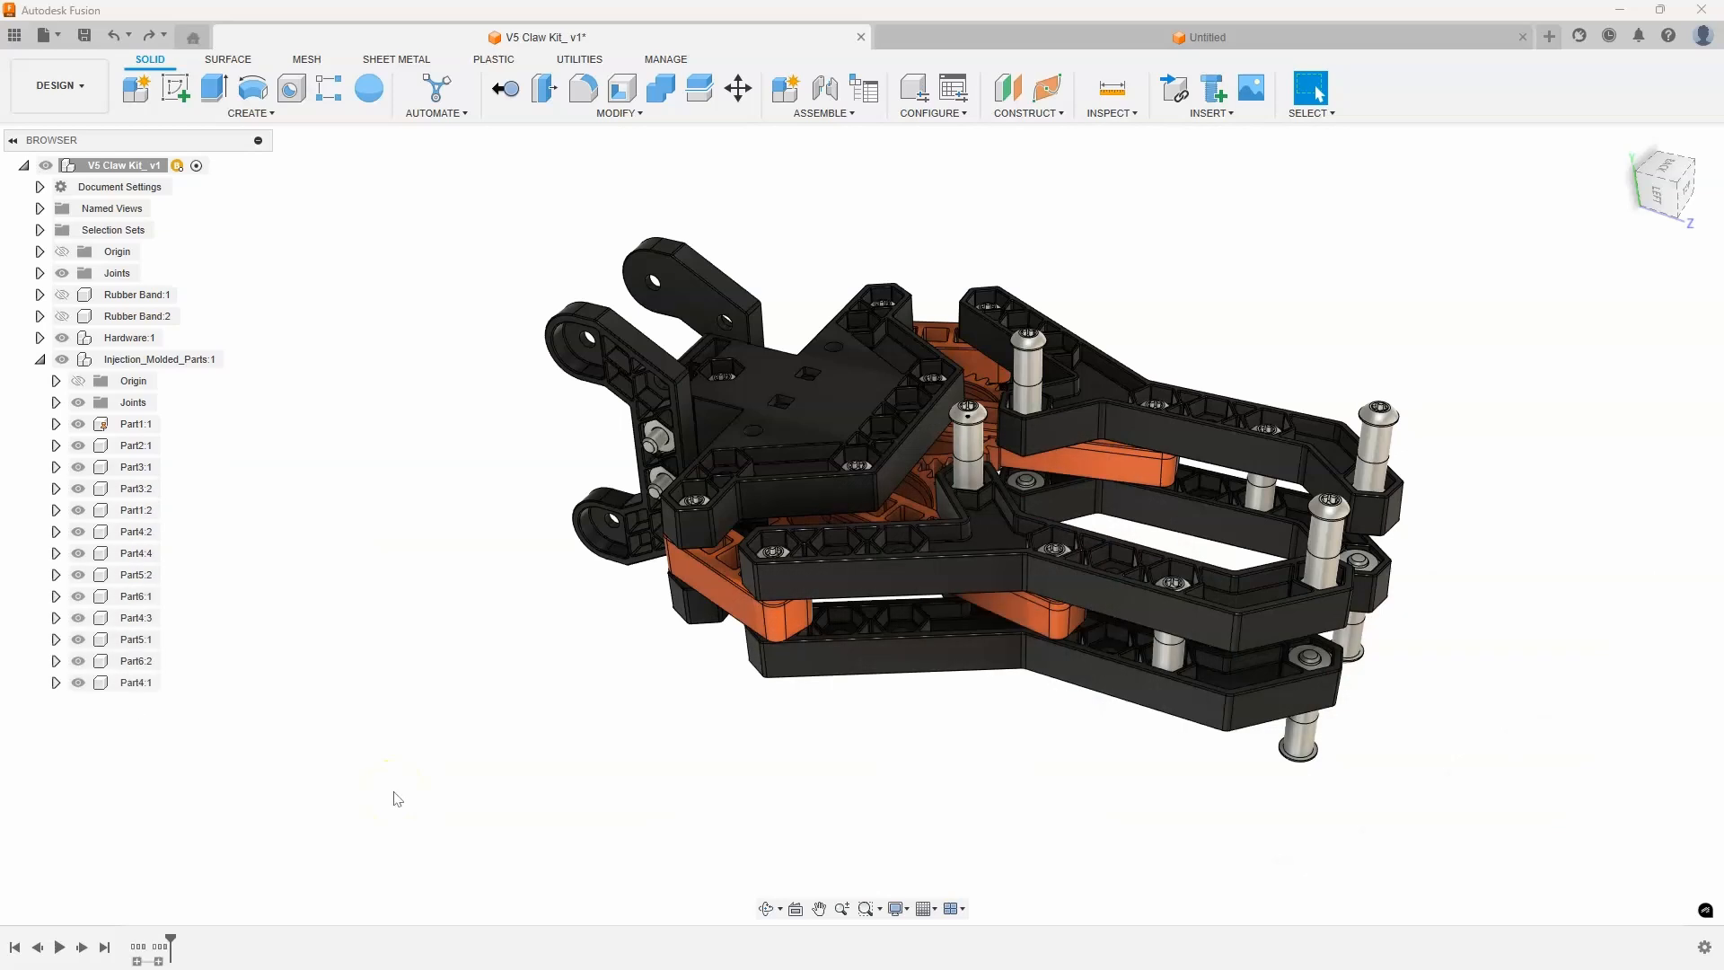
pyautogui.moveTo(187, 424)
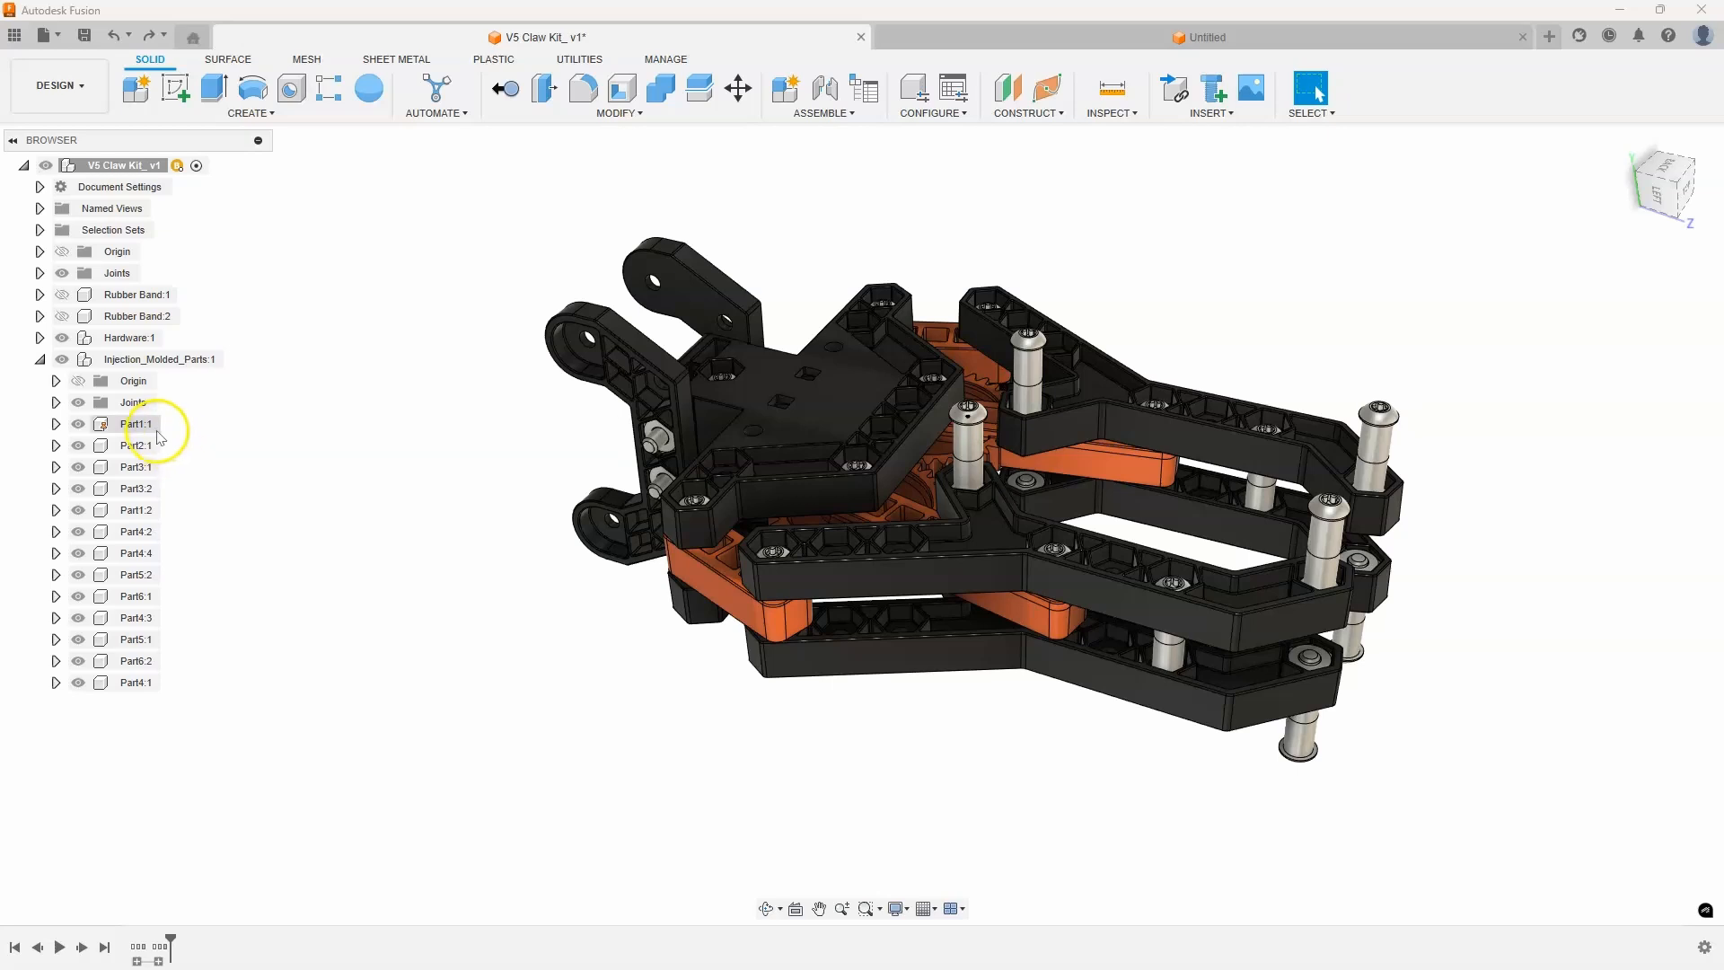
# Step: Rename Part1:1 to Hand, after probing Part1 and Part2 names in the Browser
pyautogui.rightClick(133, 424)
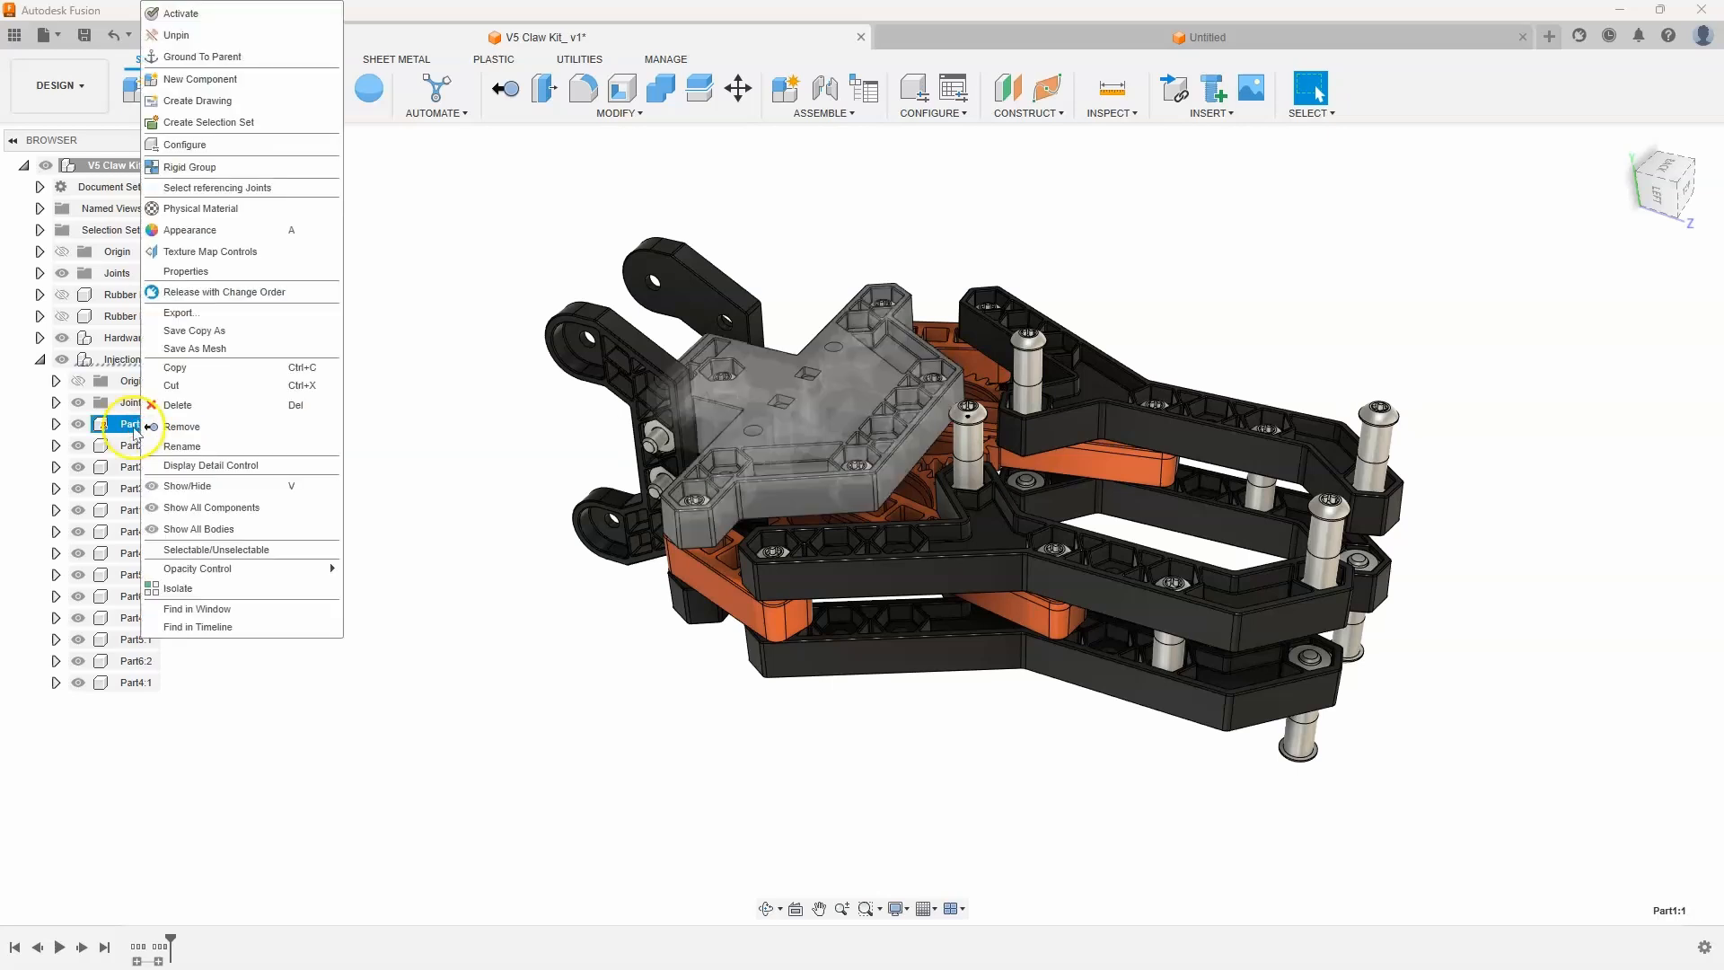
pyautogui.moveTo(205, 445)
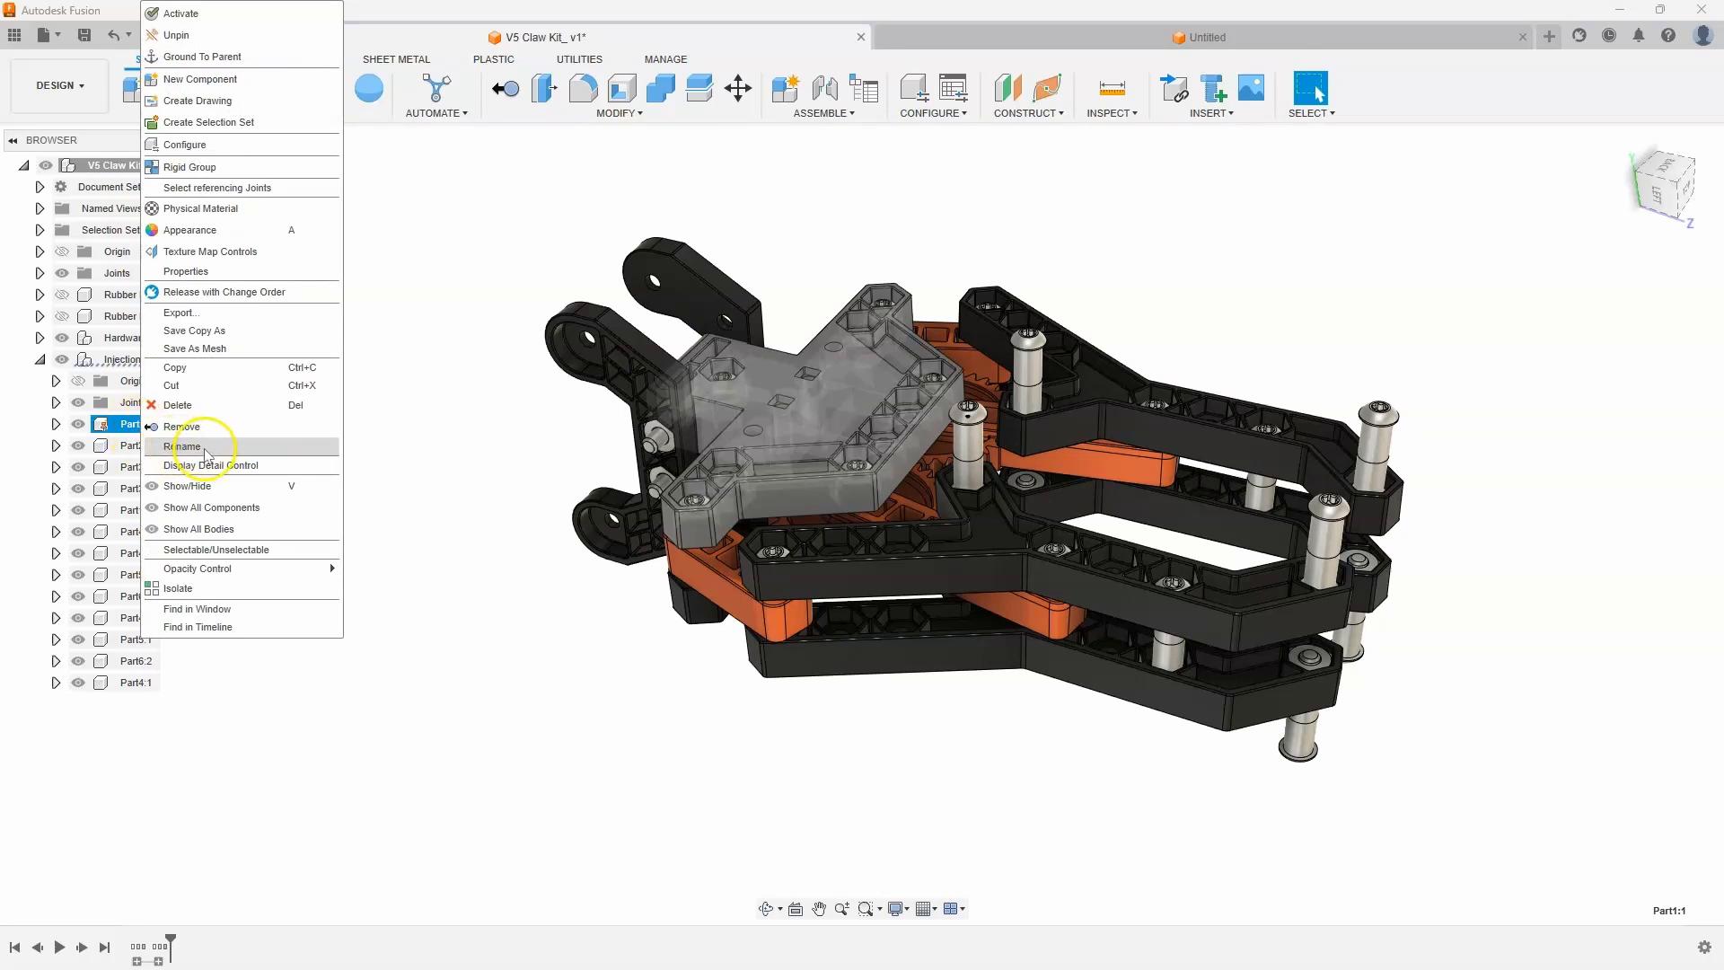
pyautogui.click(183, 446)
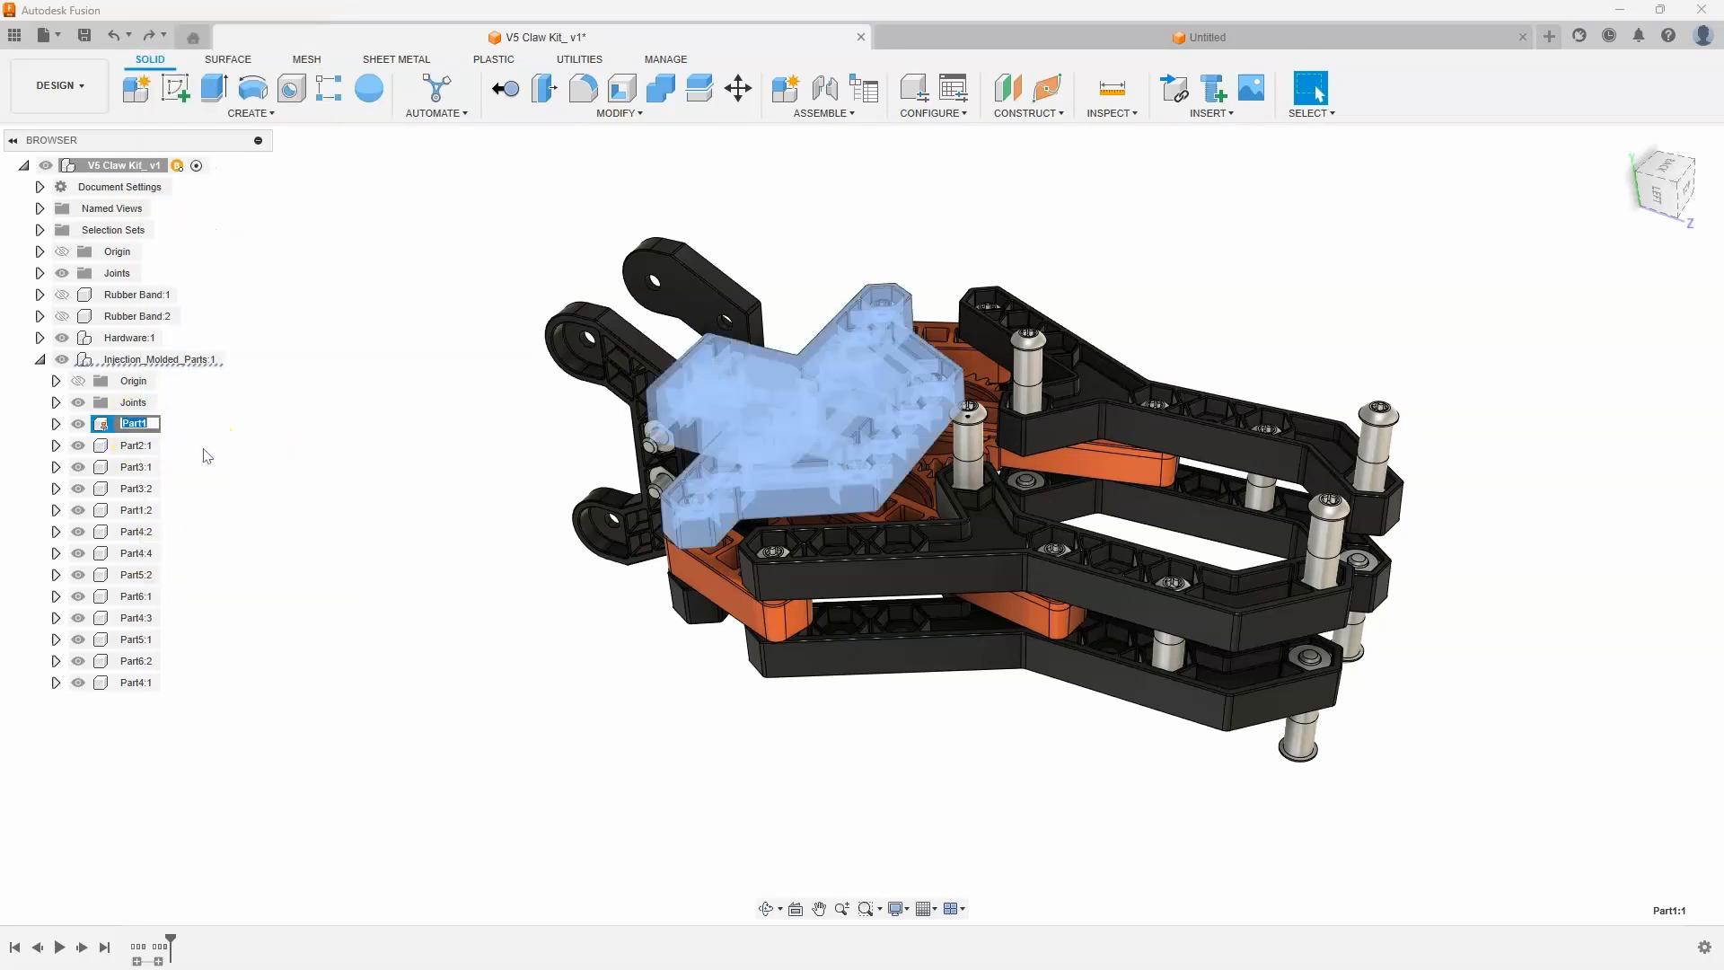
pyautogui.moveTo(239, 469)
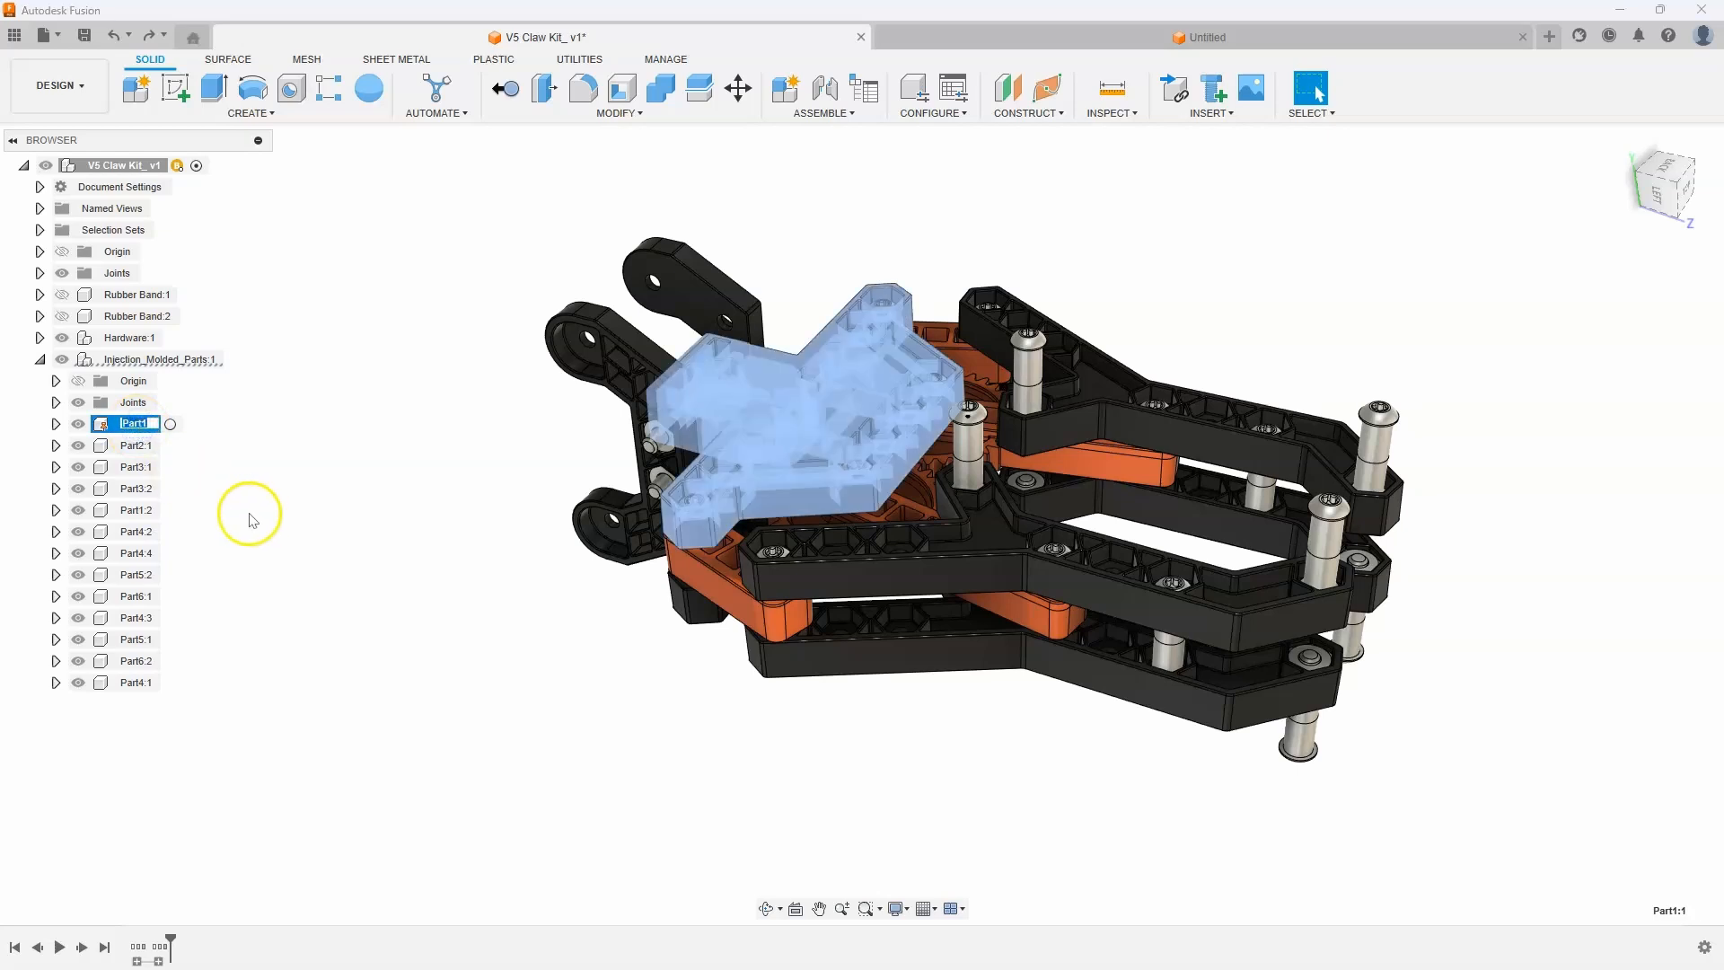
pyautogui.moveTo(295, 524)
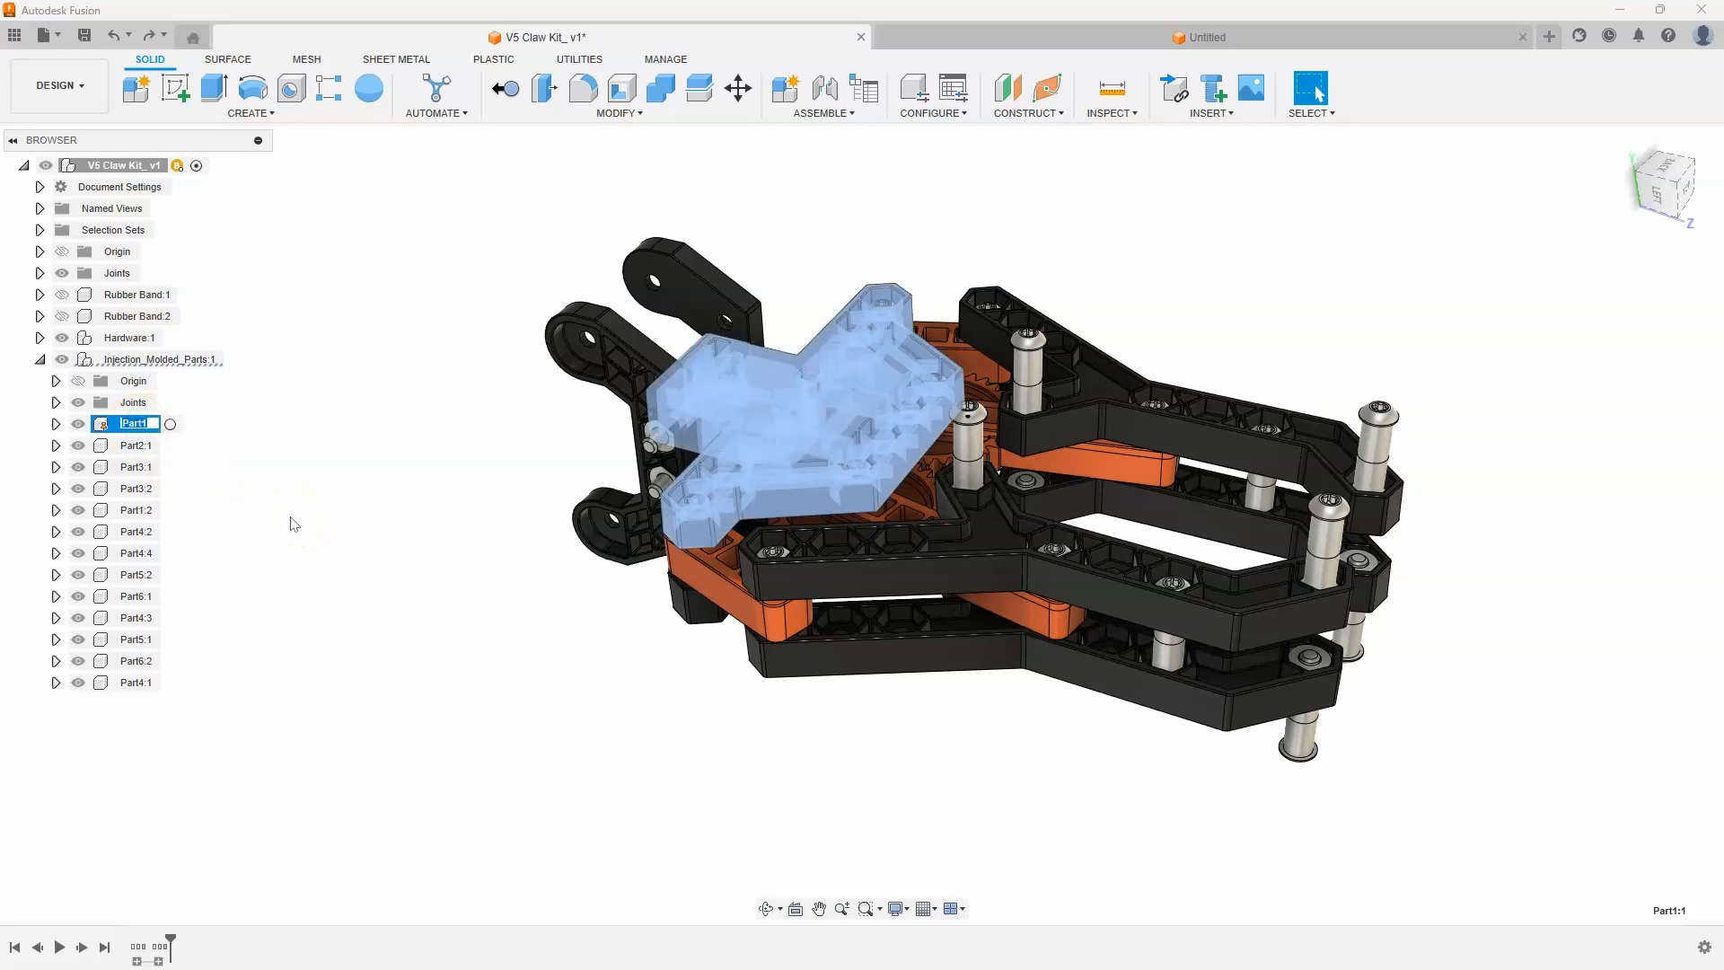
pyautogui.moveTo(205, 463)
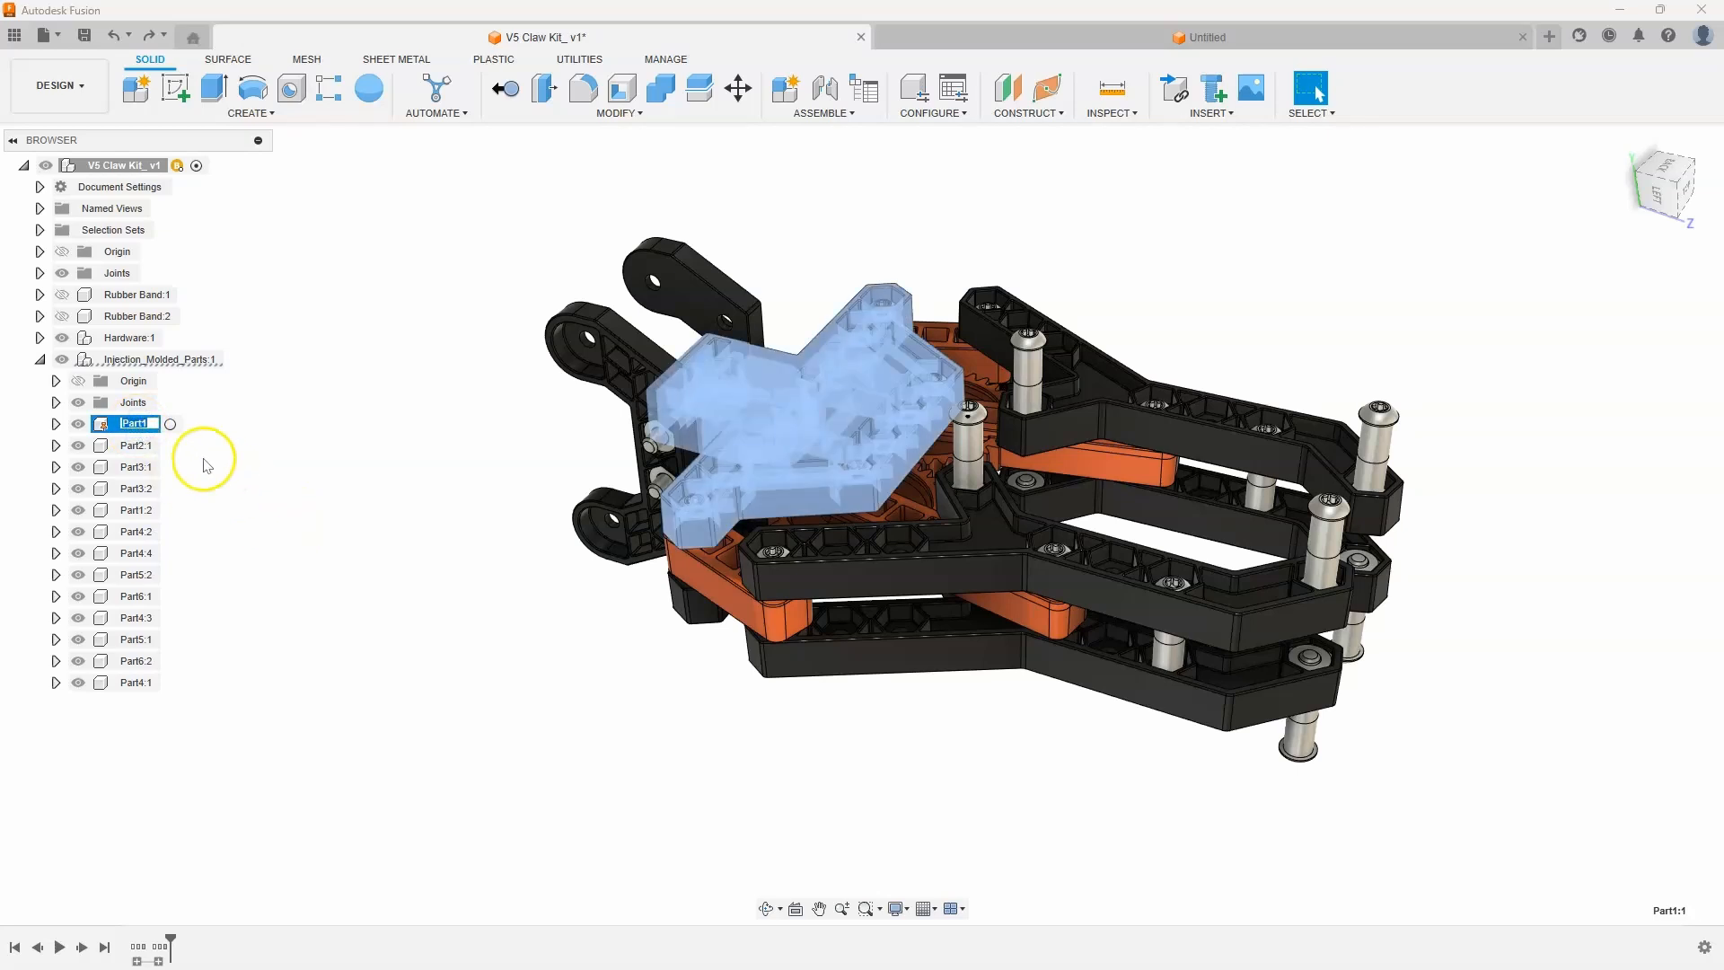
pyautogui.moveTo(249, 442)
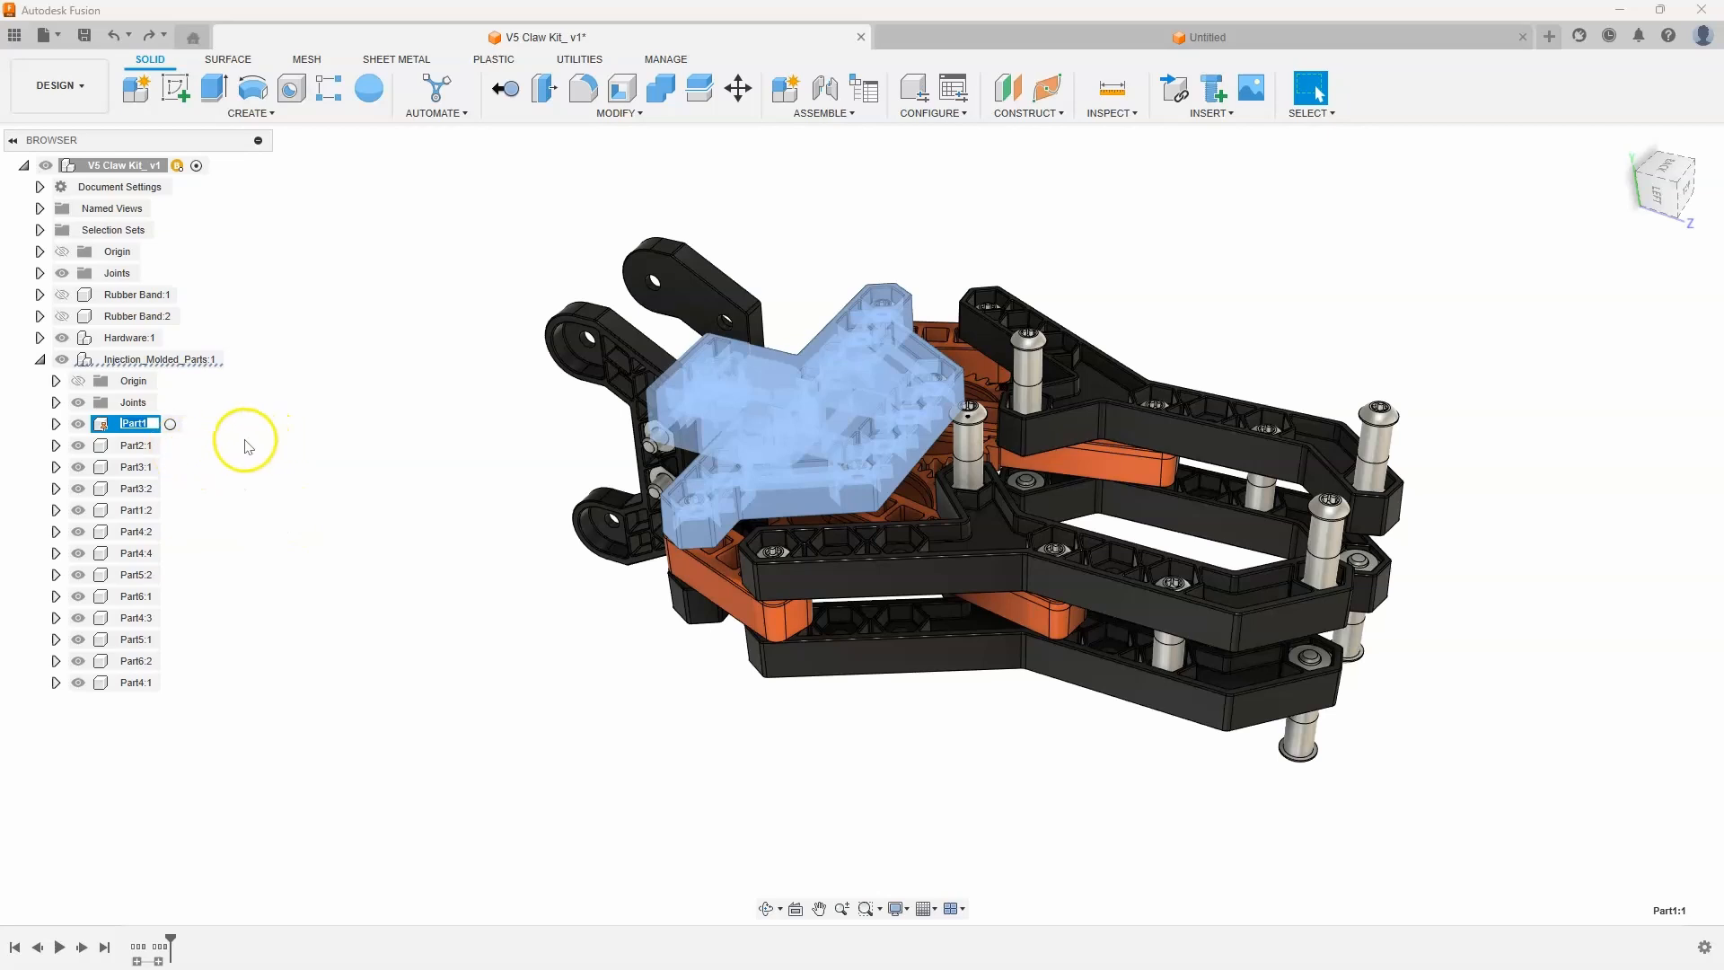
pyautogui.moveTo(185, 454)
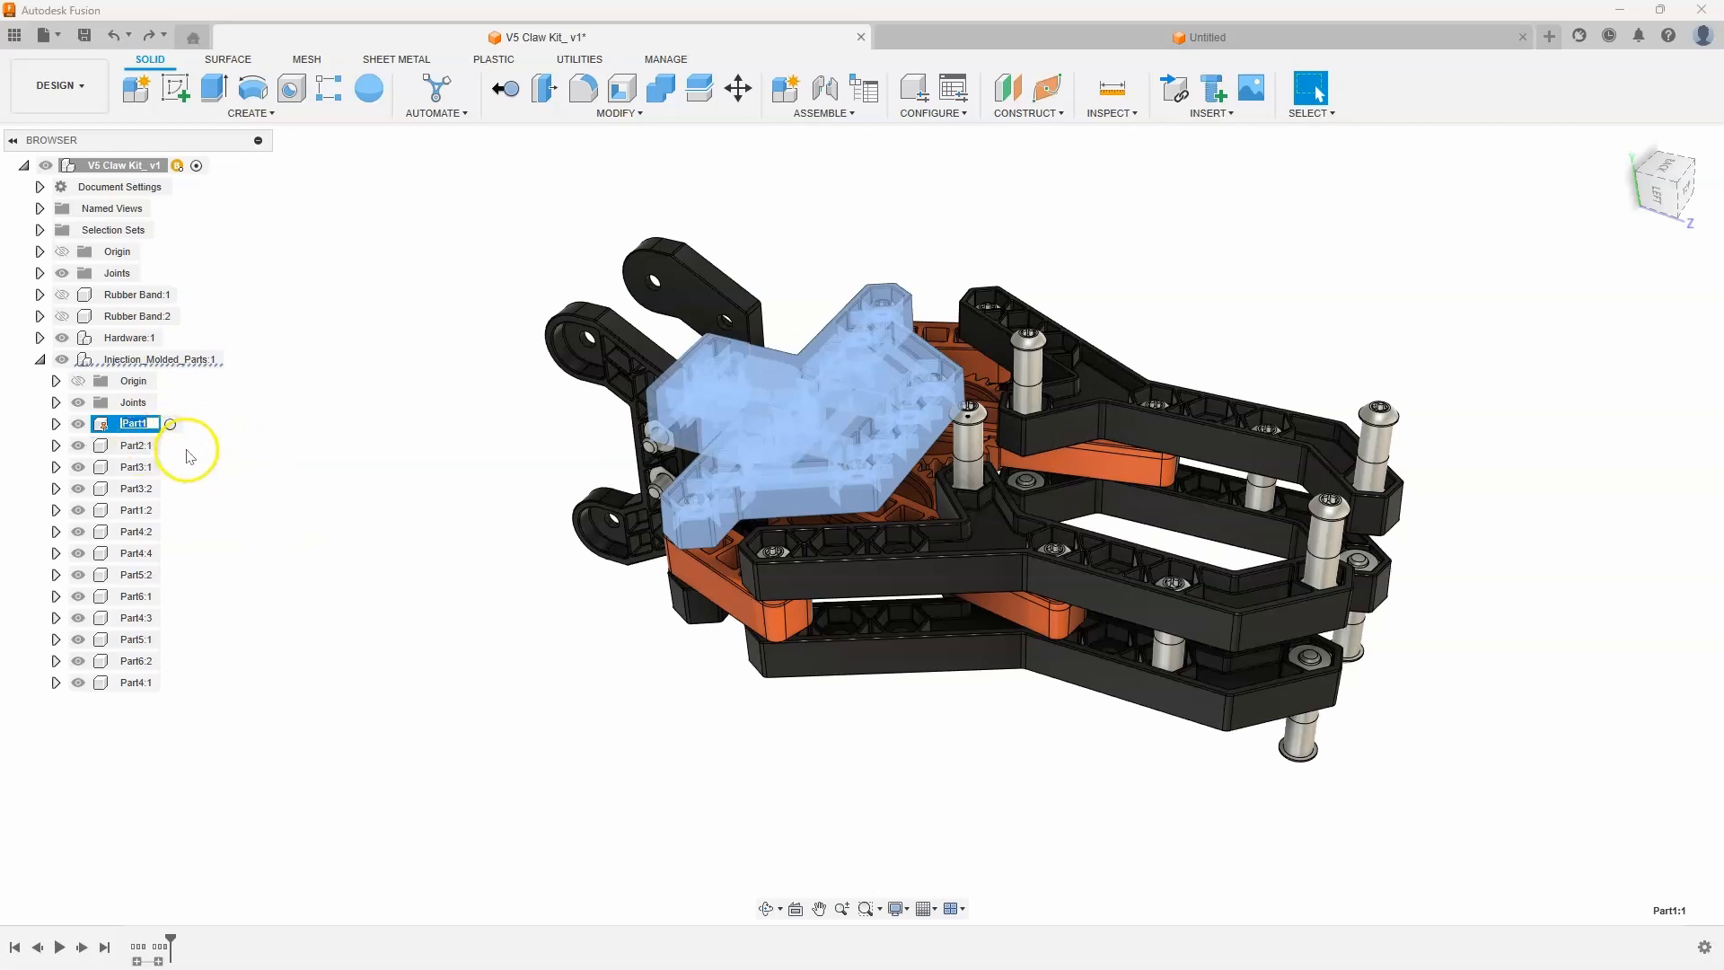
pyautogui.click(135, 445)
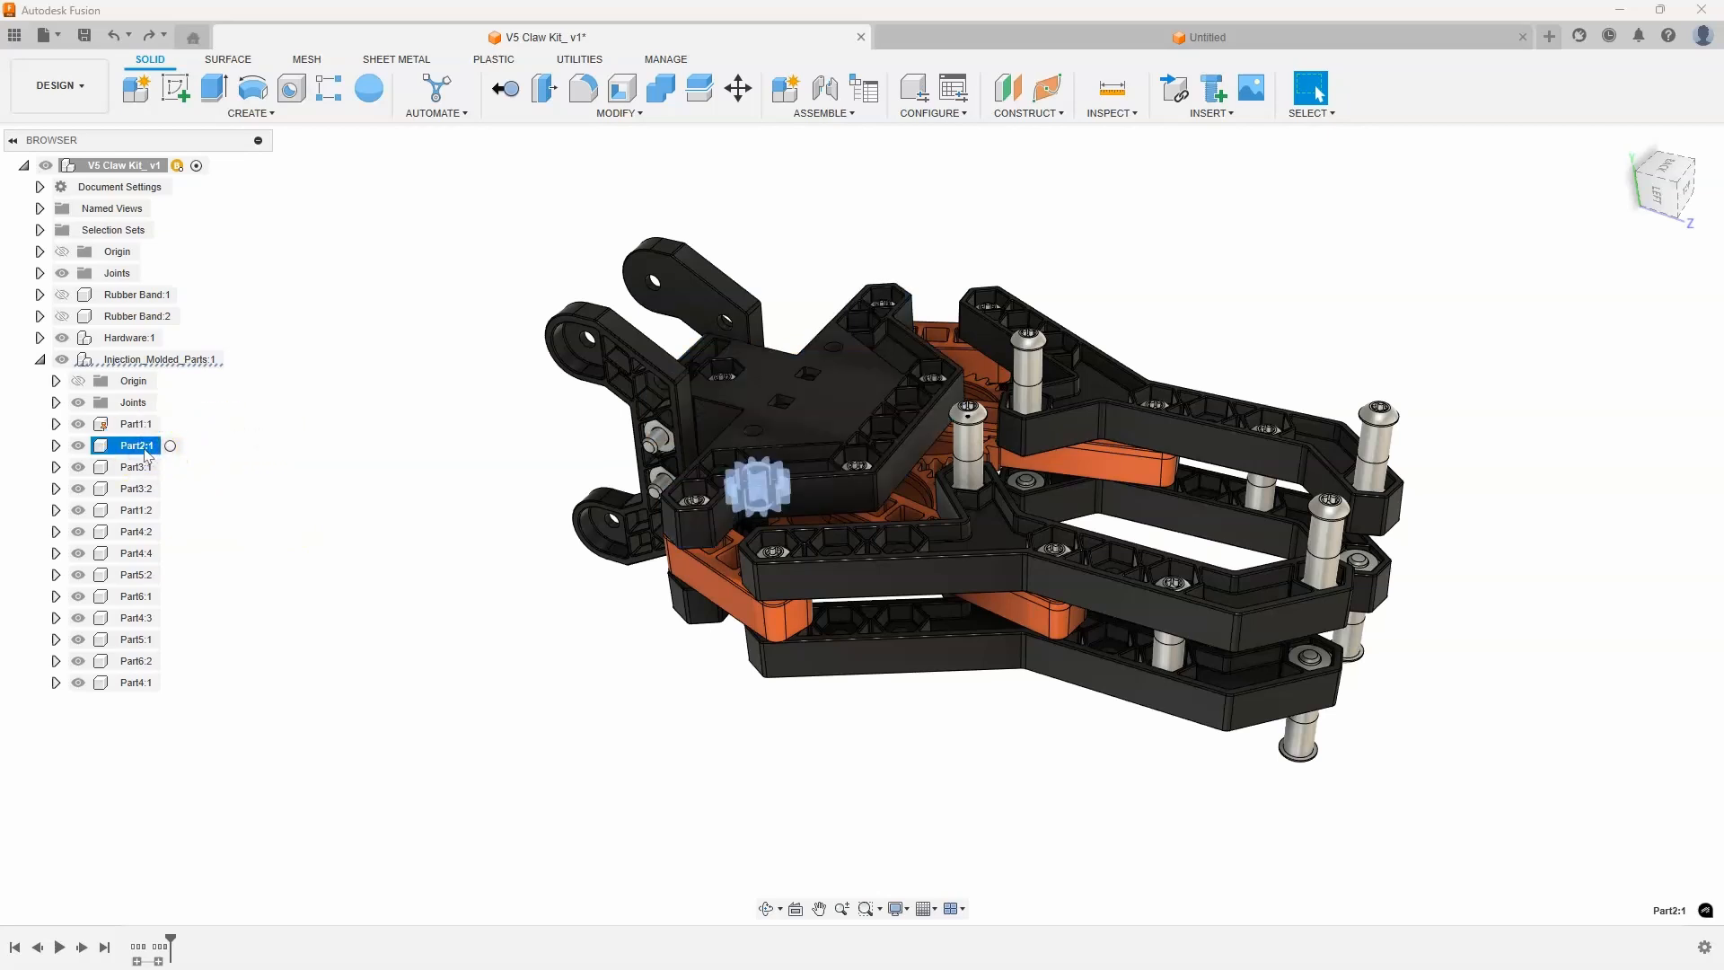
pyautogui.doubleClick(133, 445)
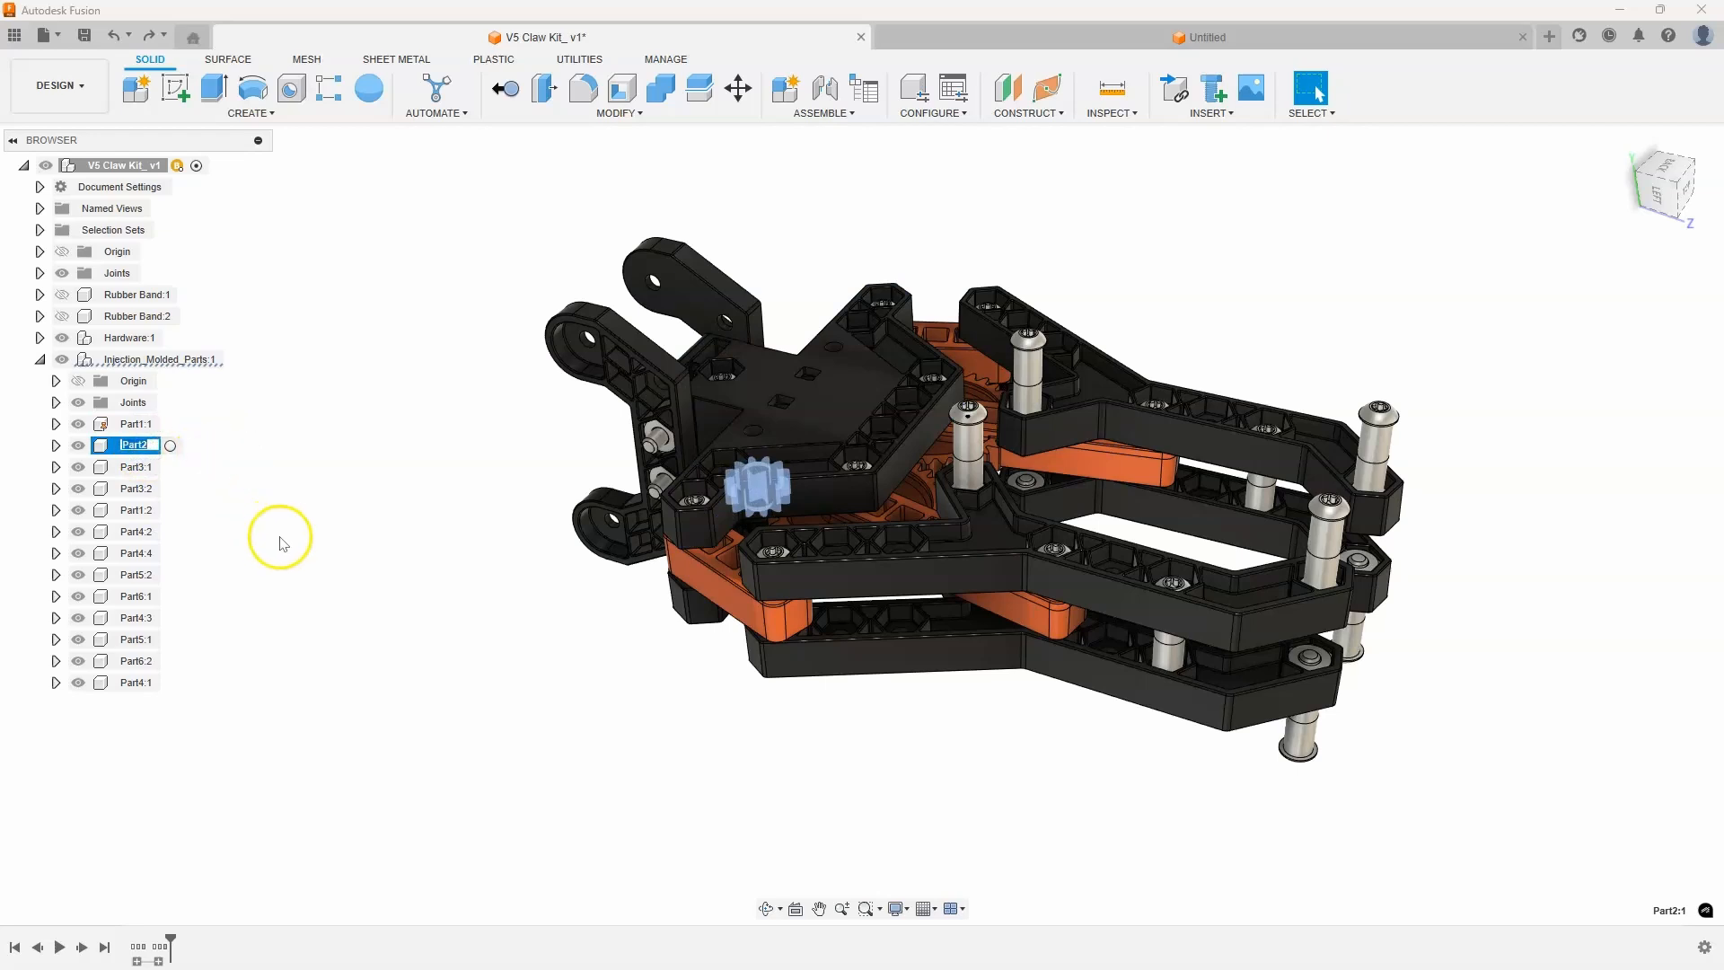
pyautogui.moveTo(305, 521)
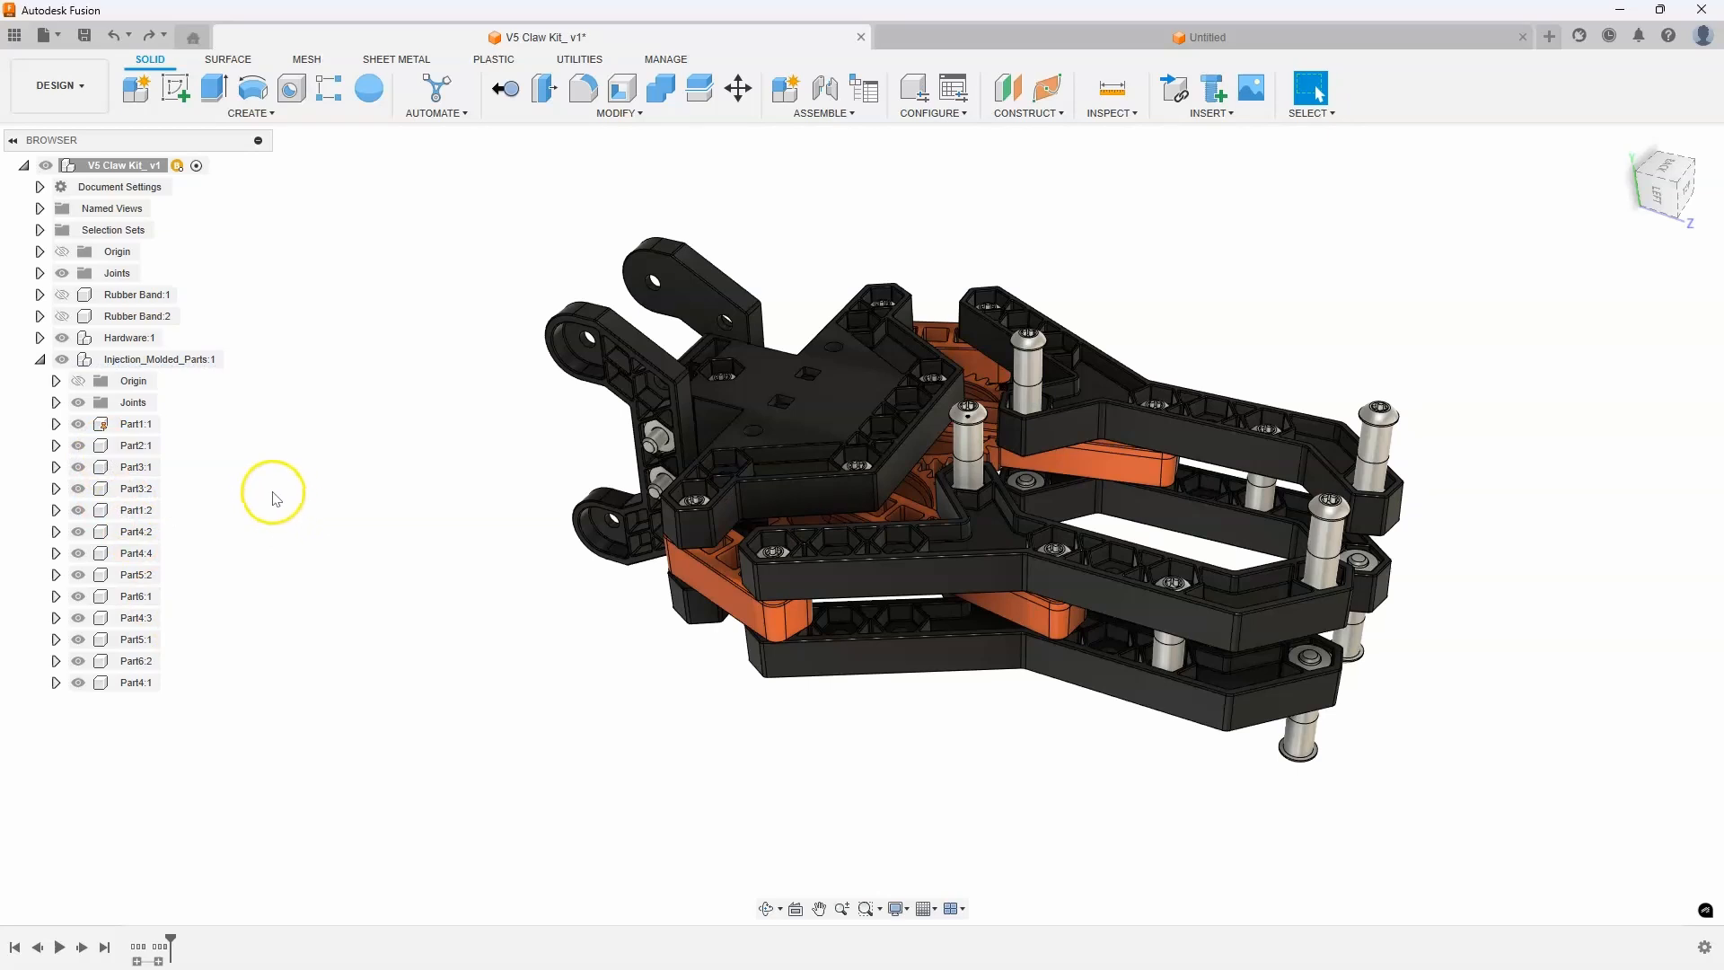
pyautogui.moveTo(237, 490)
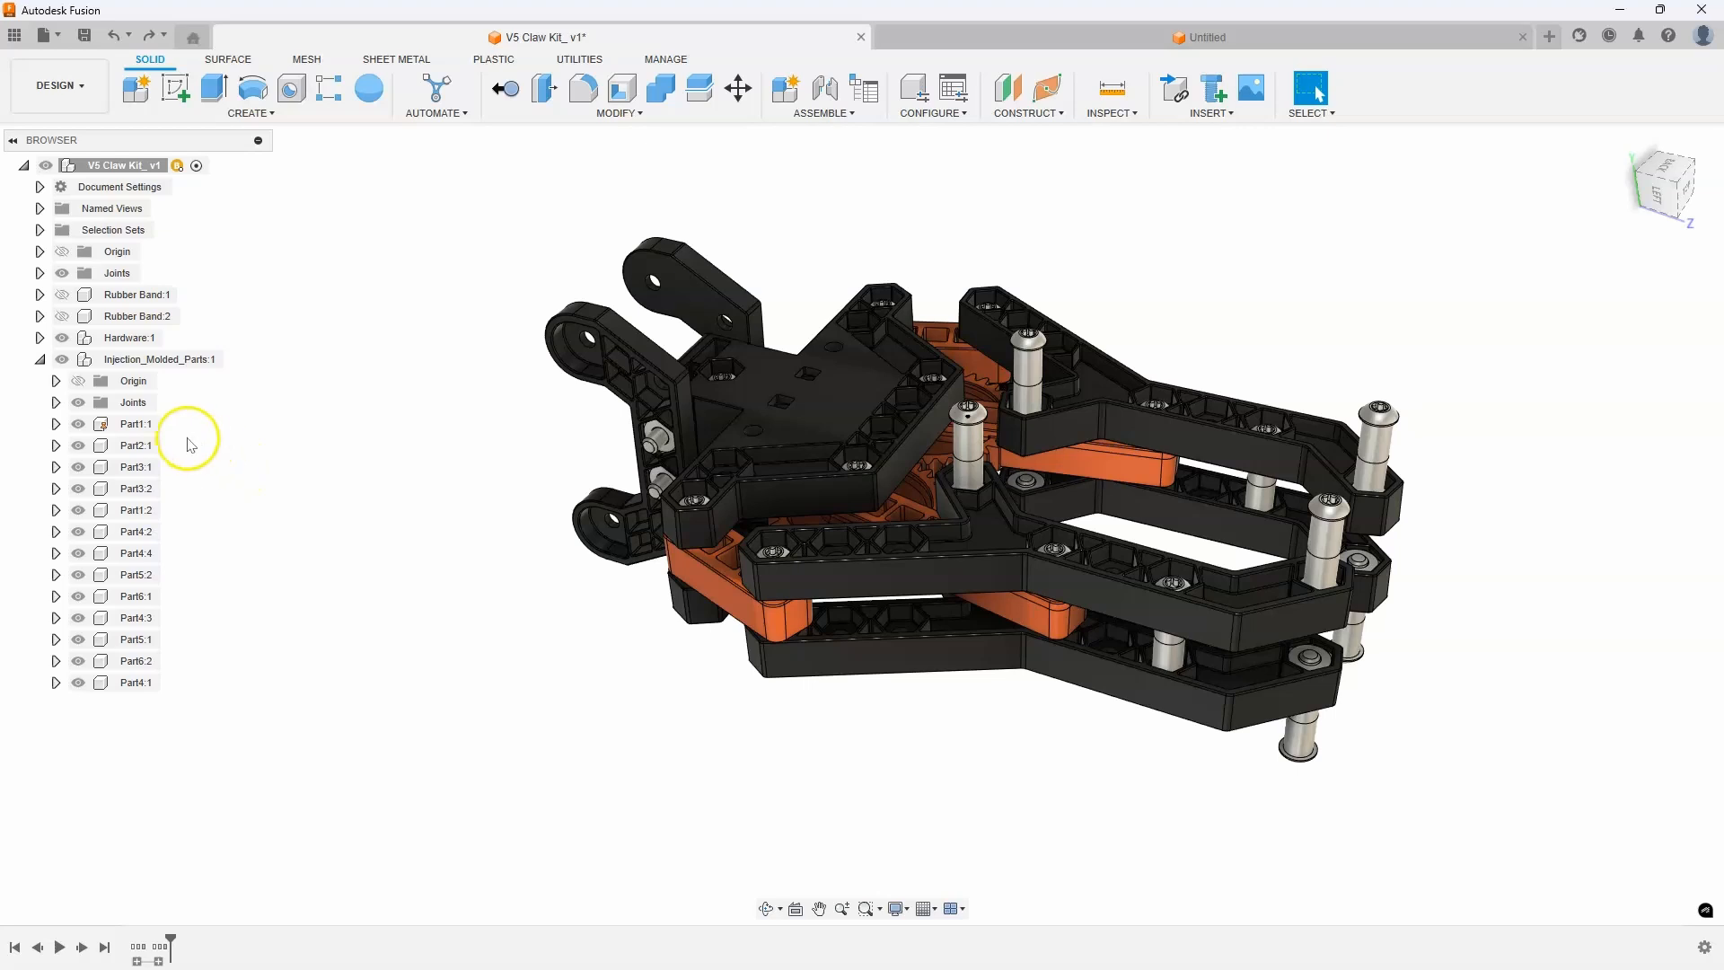
pyautogui.click(133, 423)
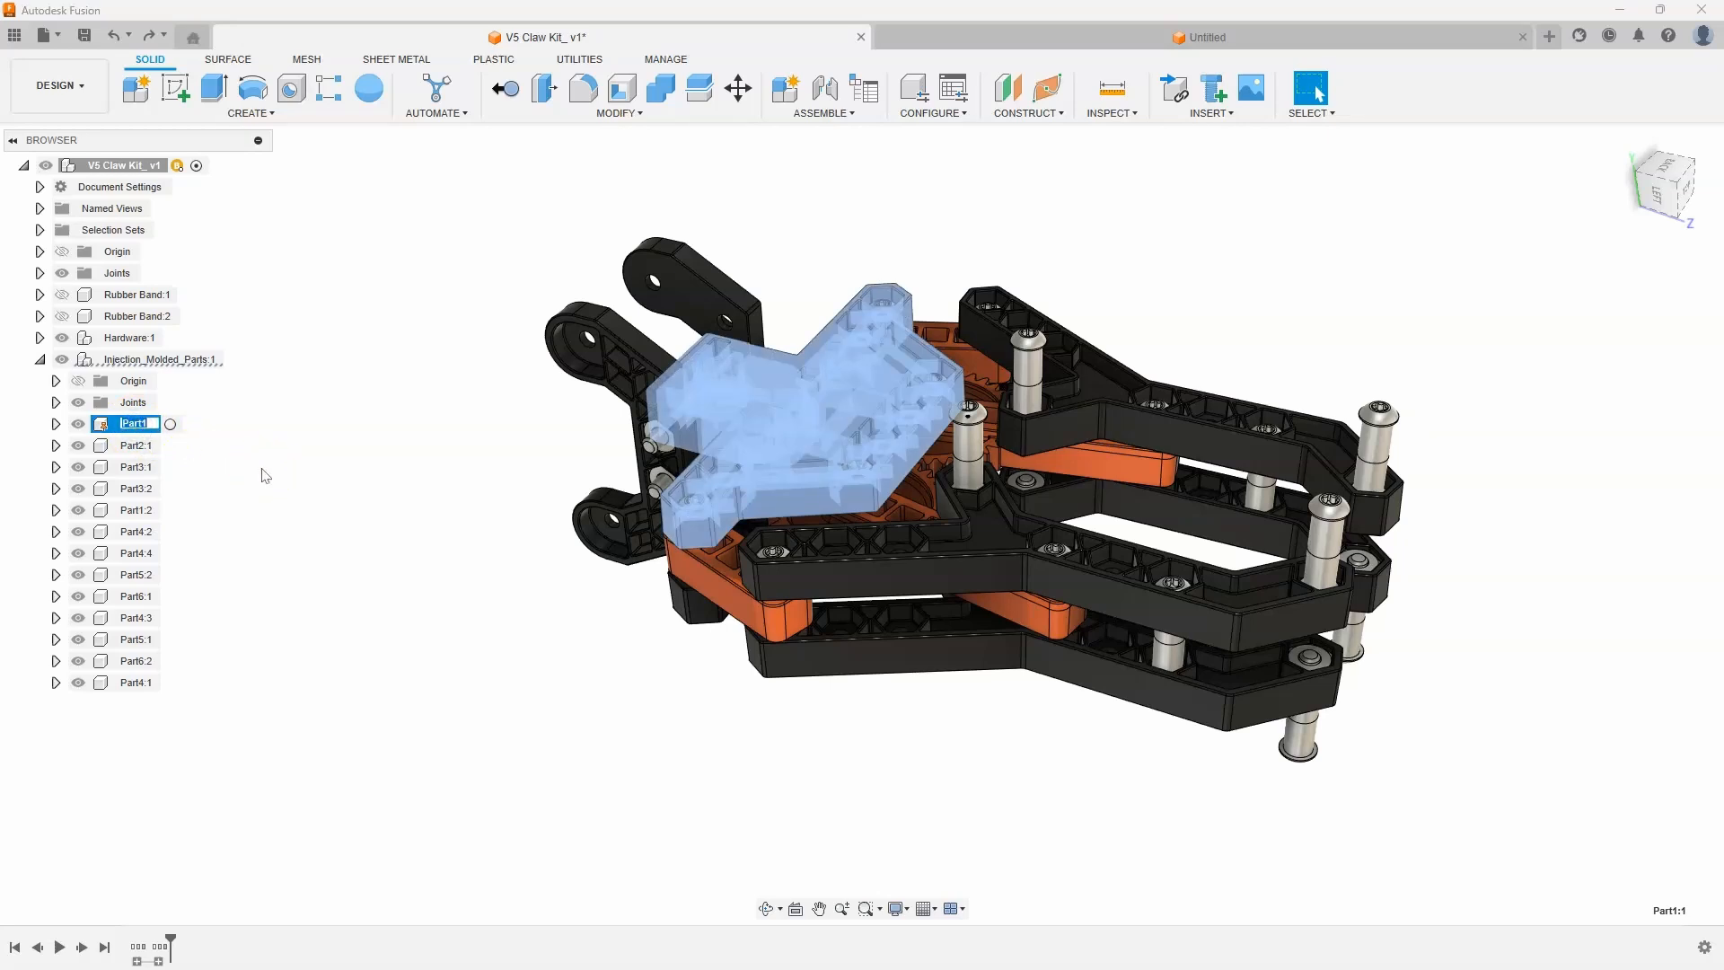
pyautogui.write('Hand:1')
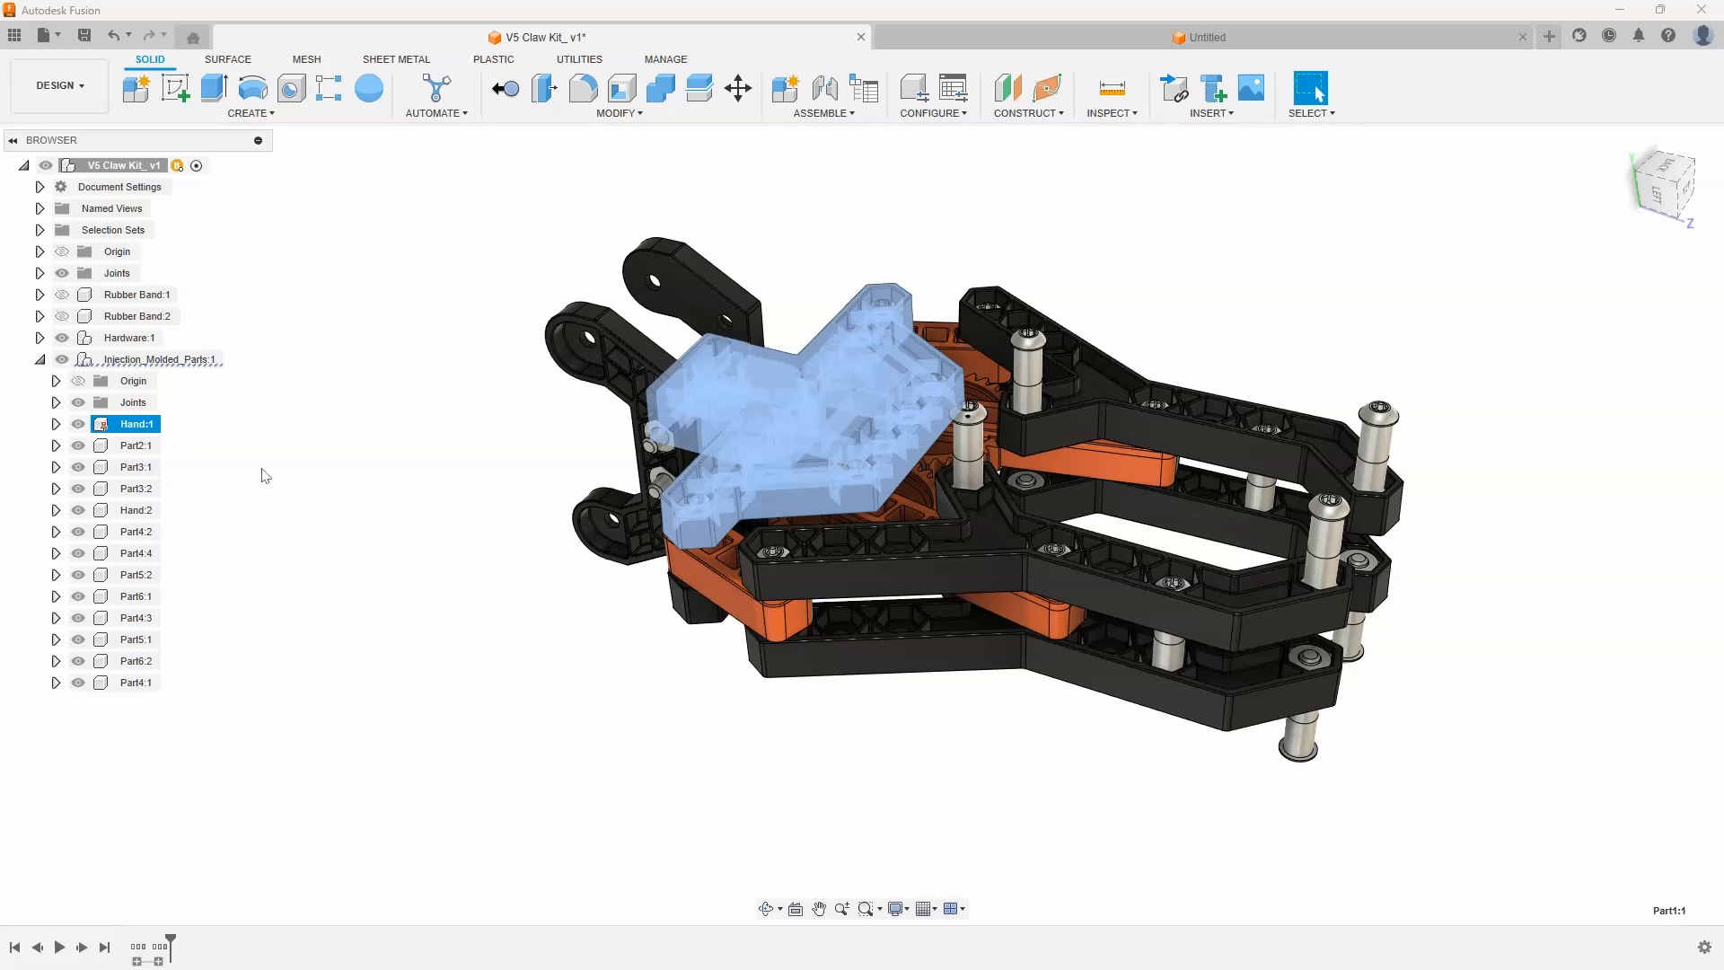
# Step: Identify Part2 and Part3 pieces by selecting them, then start editing the Part2:1 gear's name
pyautogui.click(137, 446)
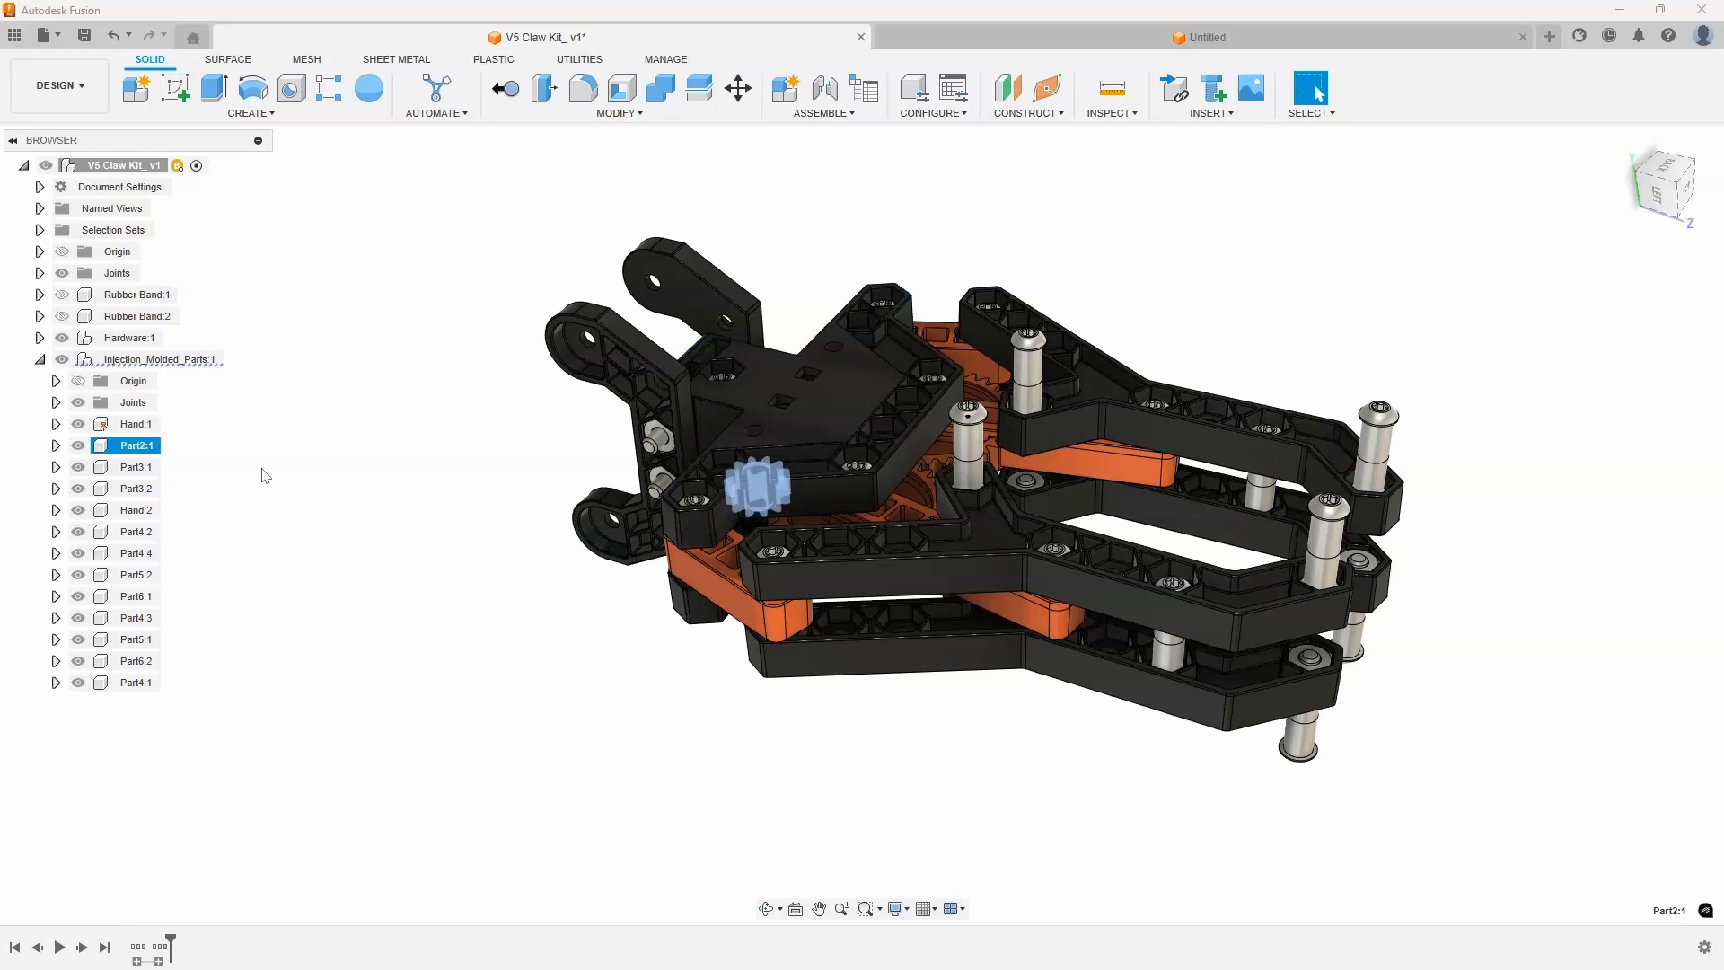
pyautogui.click(137, 489)
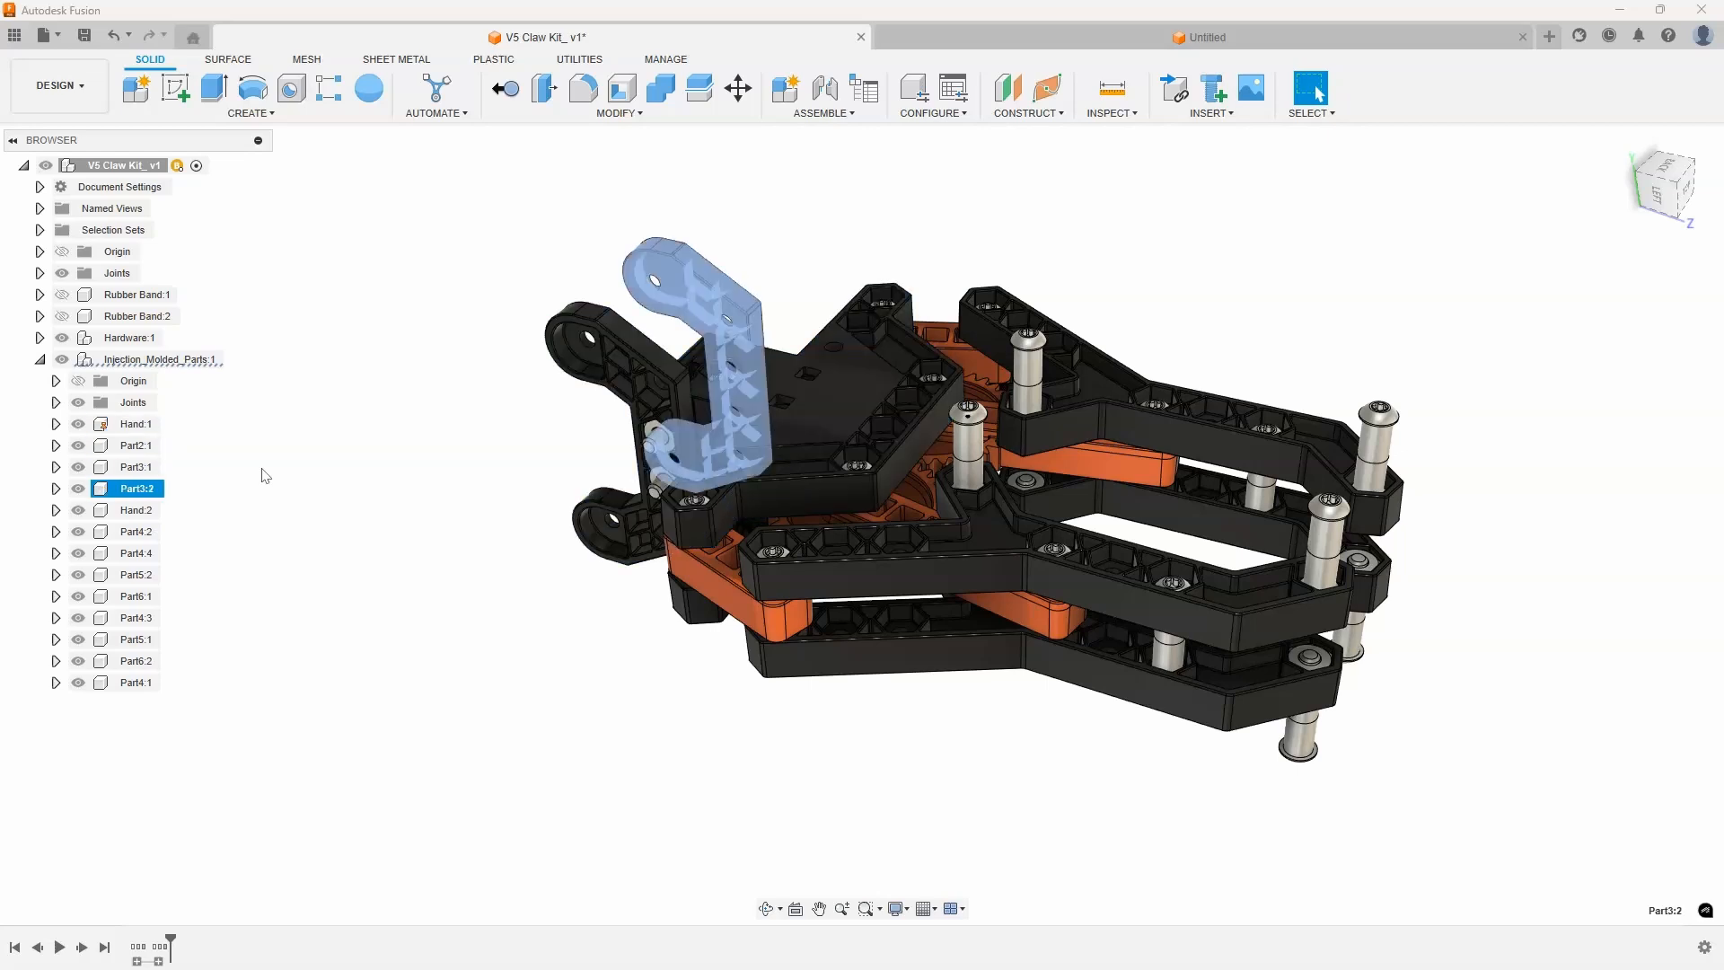
pyautogui.click(135, 467)
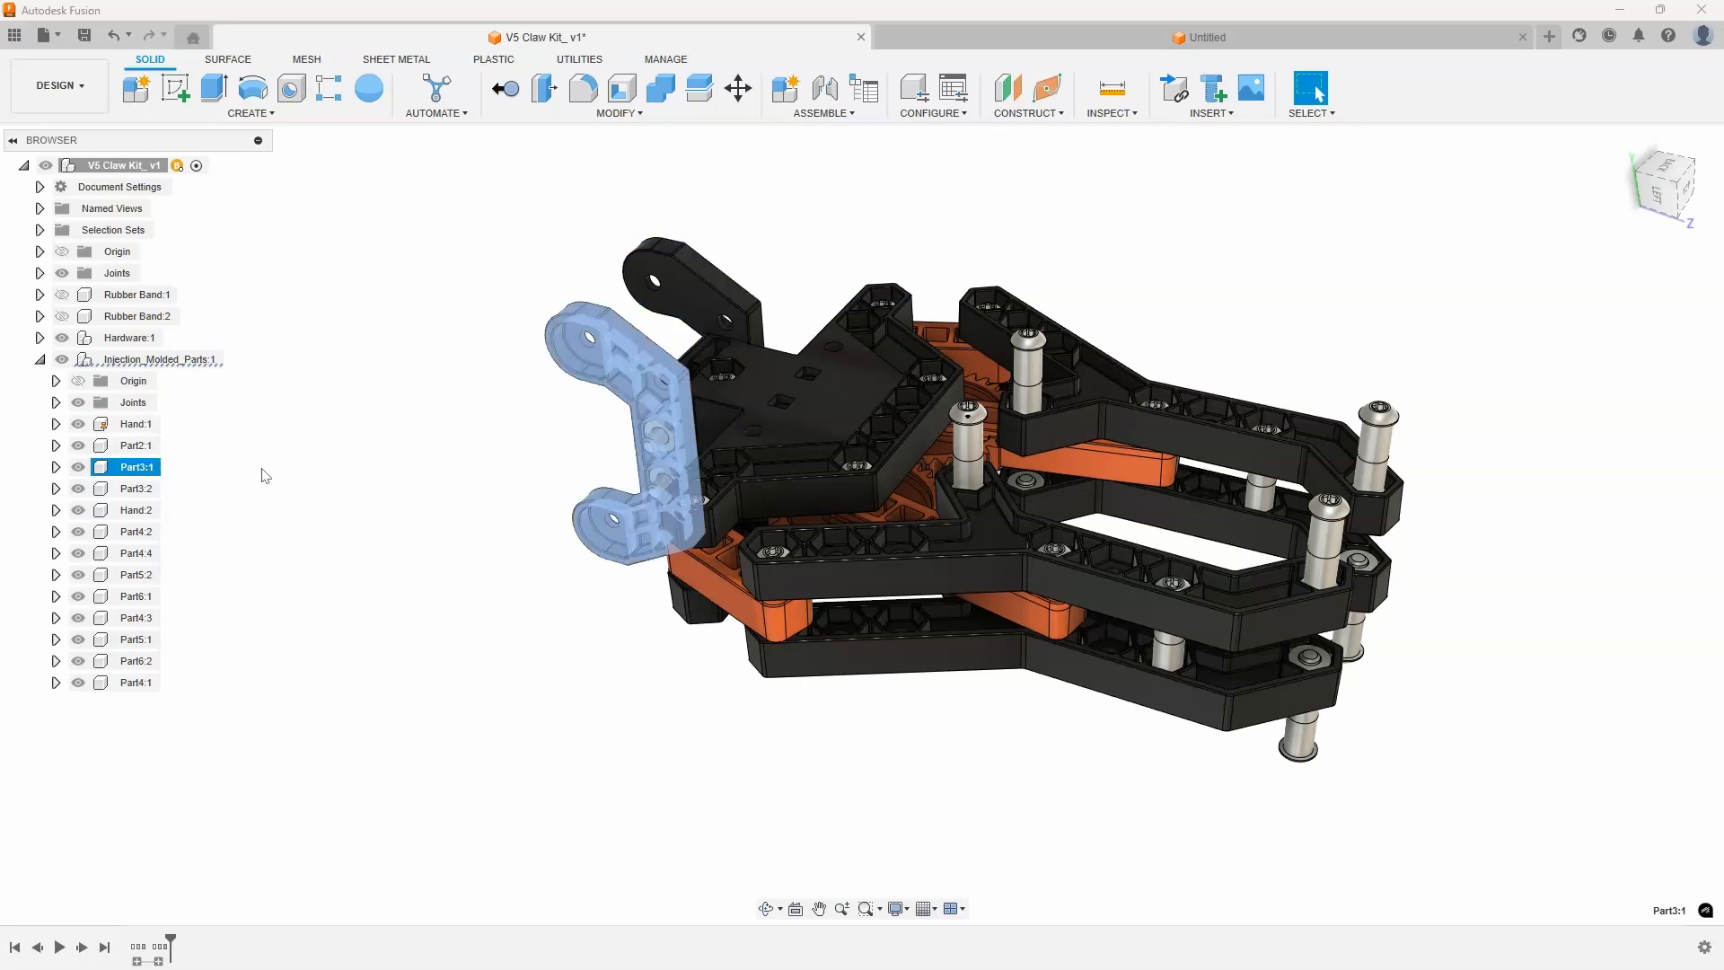
pyautogui.click(135, 445)
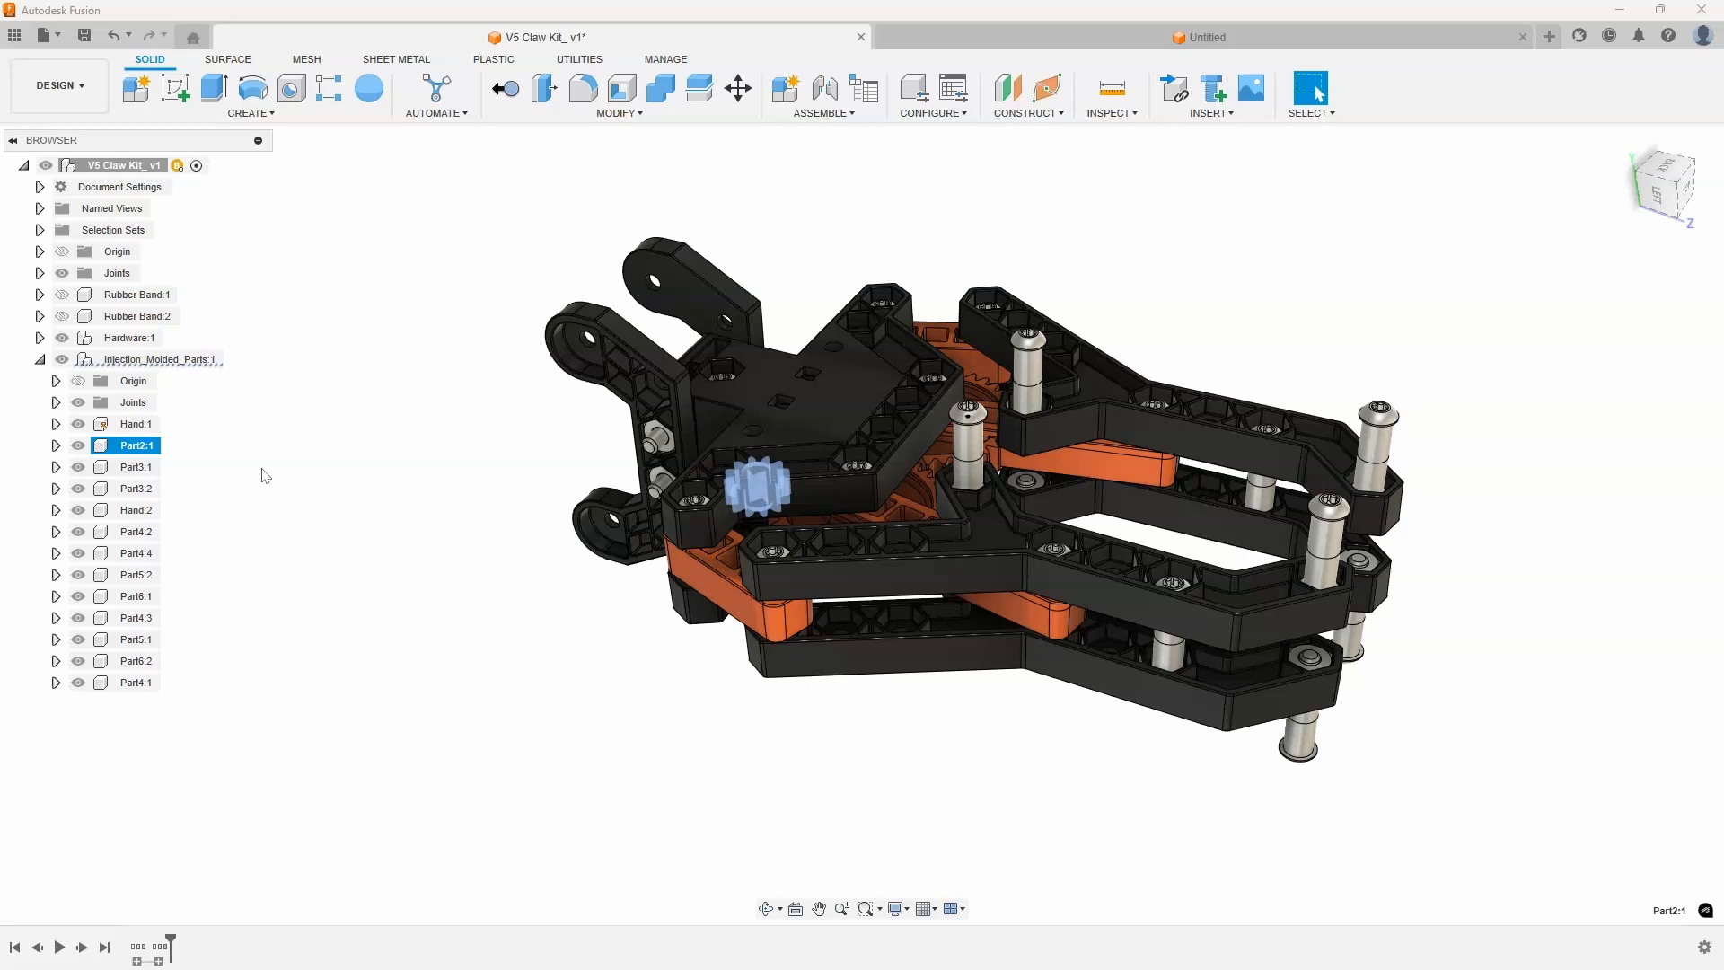
pyautogui.doubleClick(134, 446)
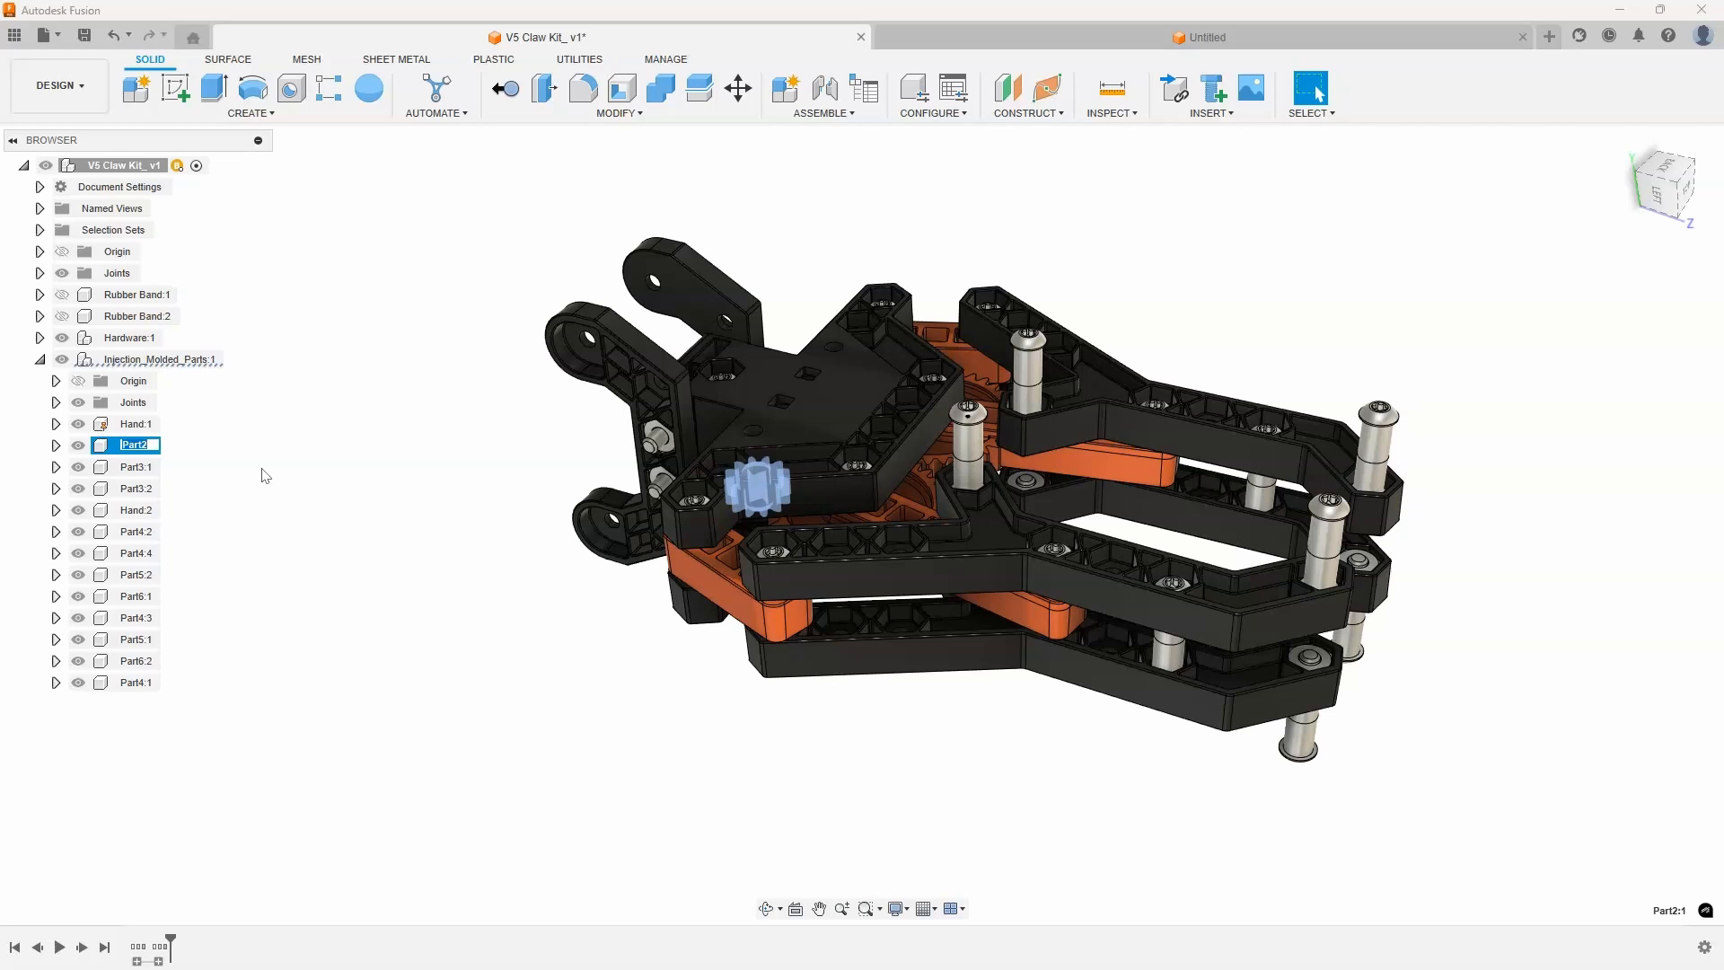
# Step: Name Part2 as Gear and Part3 as Wrist so they read Gear:1, Wrist:1 and Wrist:2
pyautogui.write('Gear')
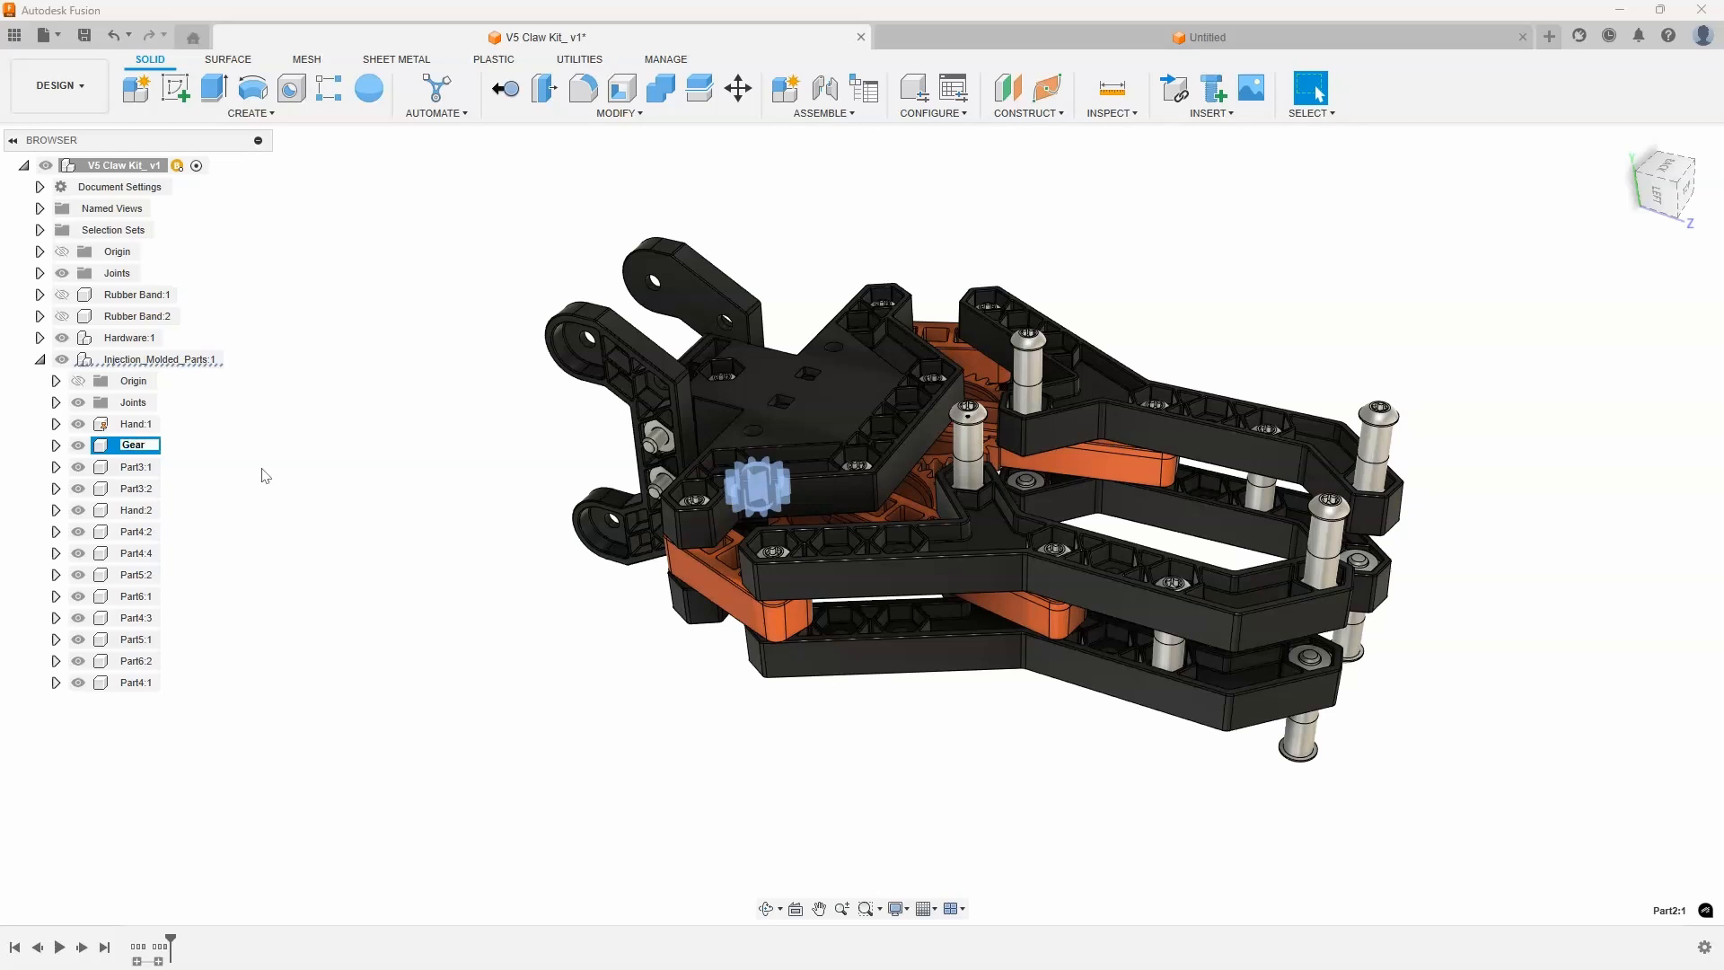
pyautogui.click(136, 466)
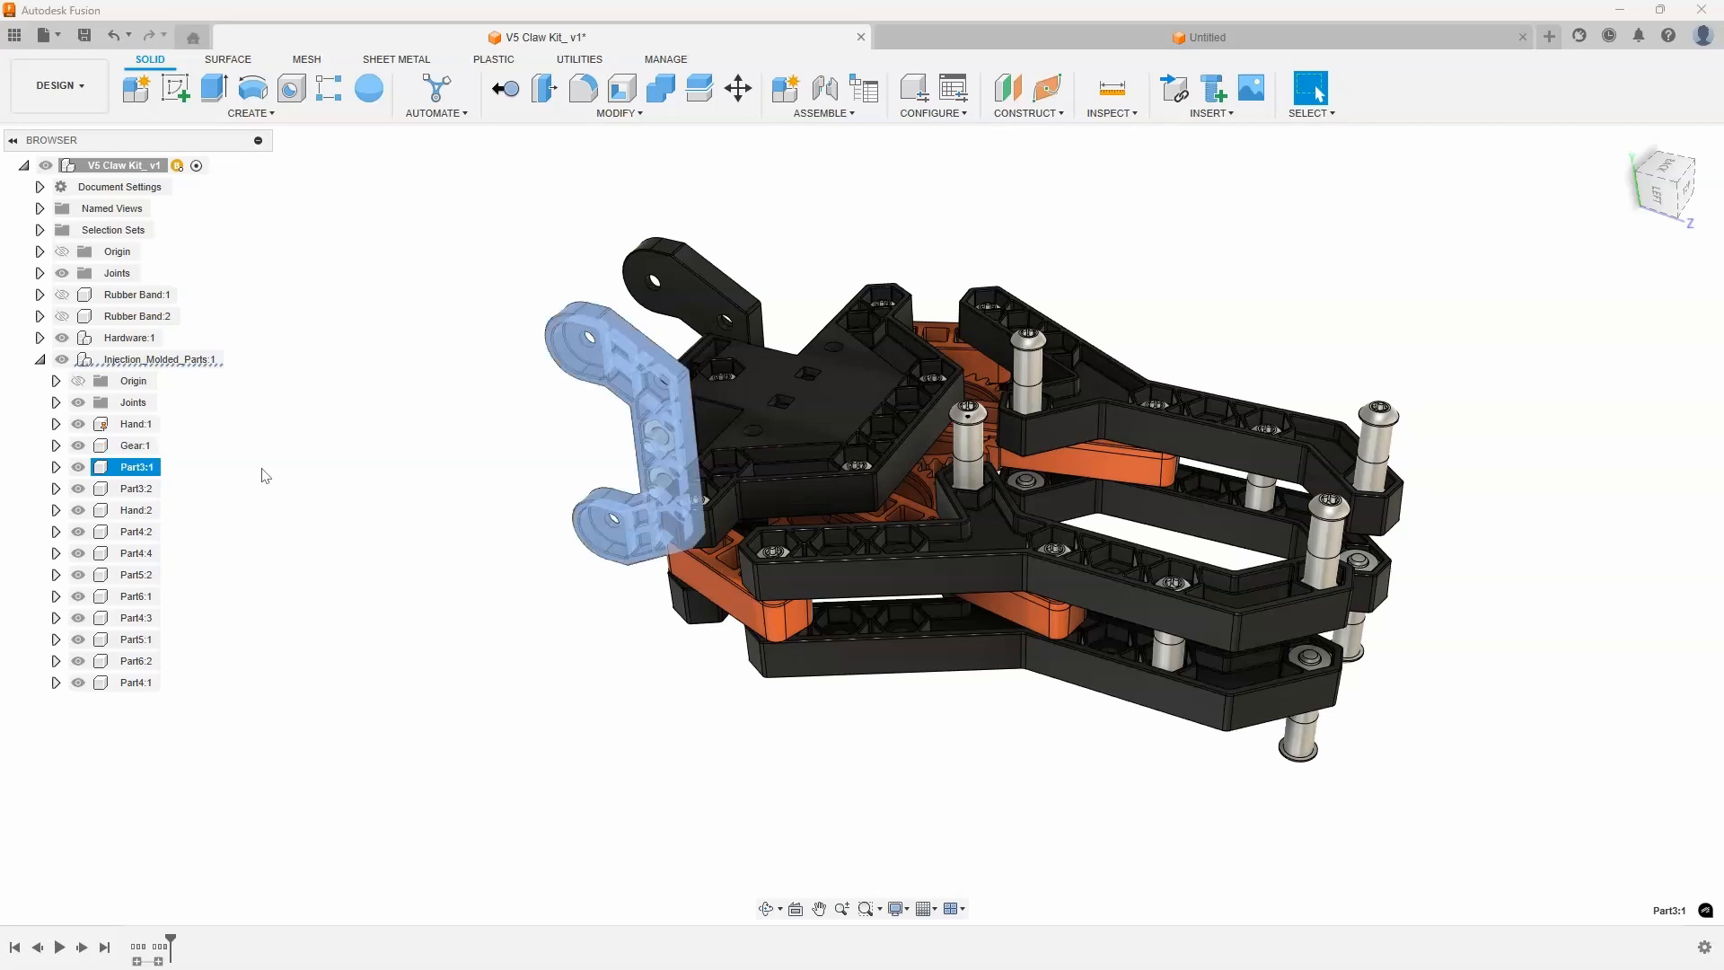
pyautogui.doubleClick(133, 466)
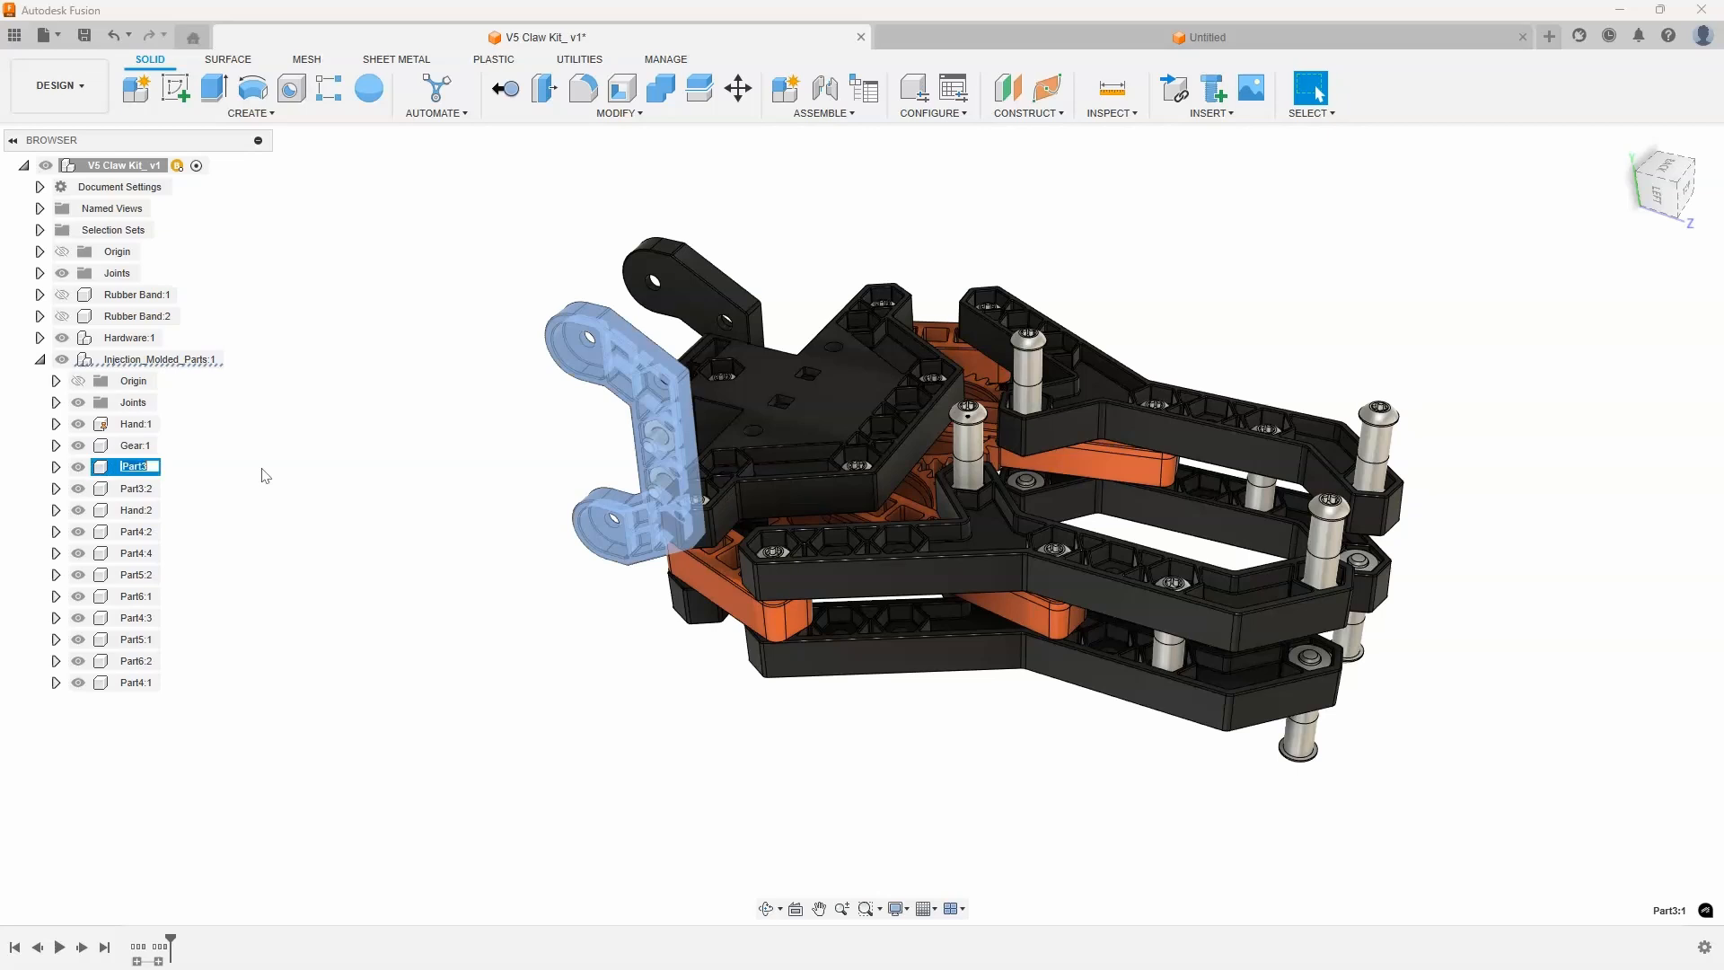
pyautogui.write('Wrist:1')
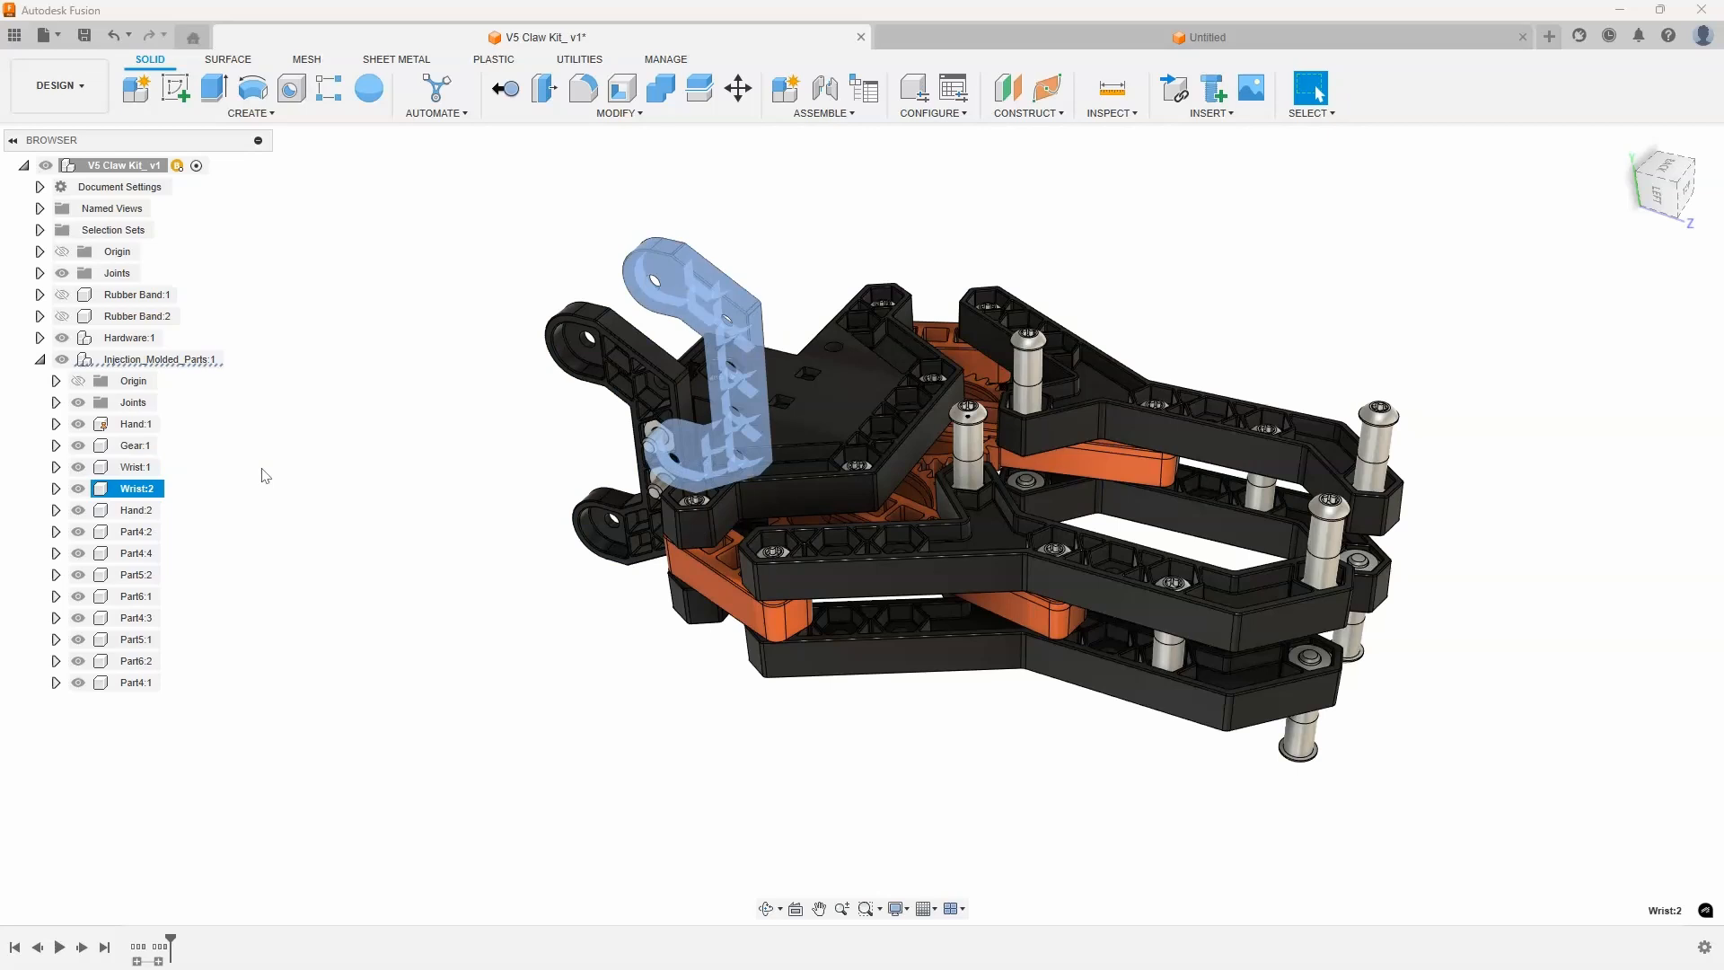
pyautogui.click(135, 510)
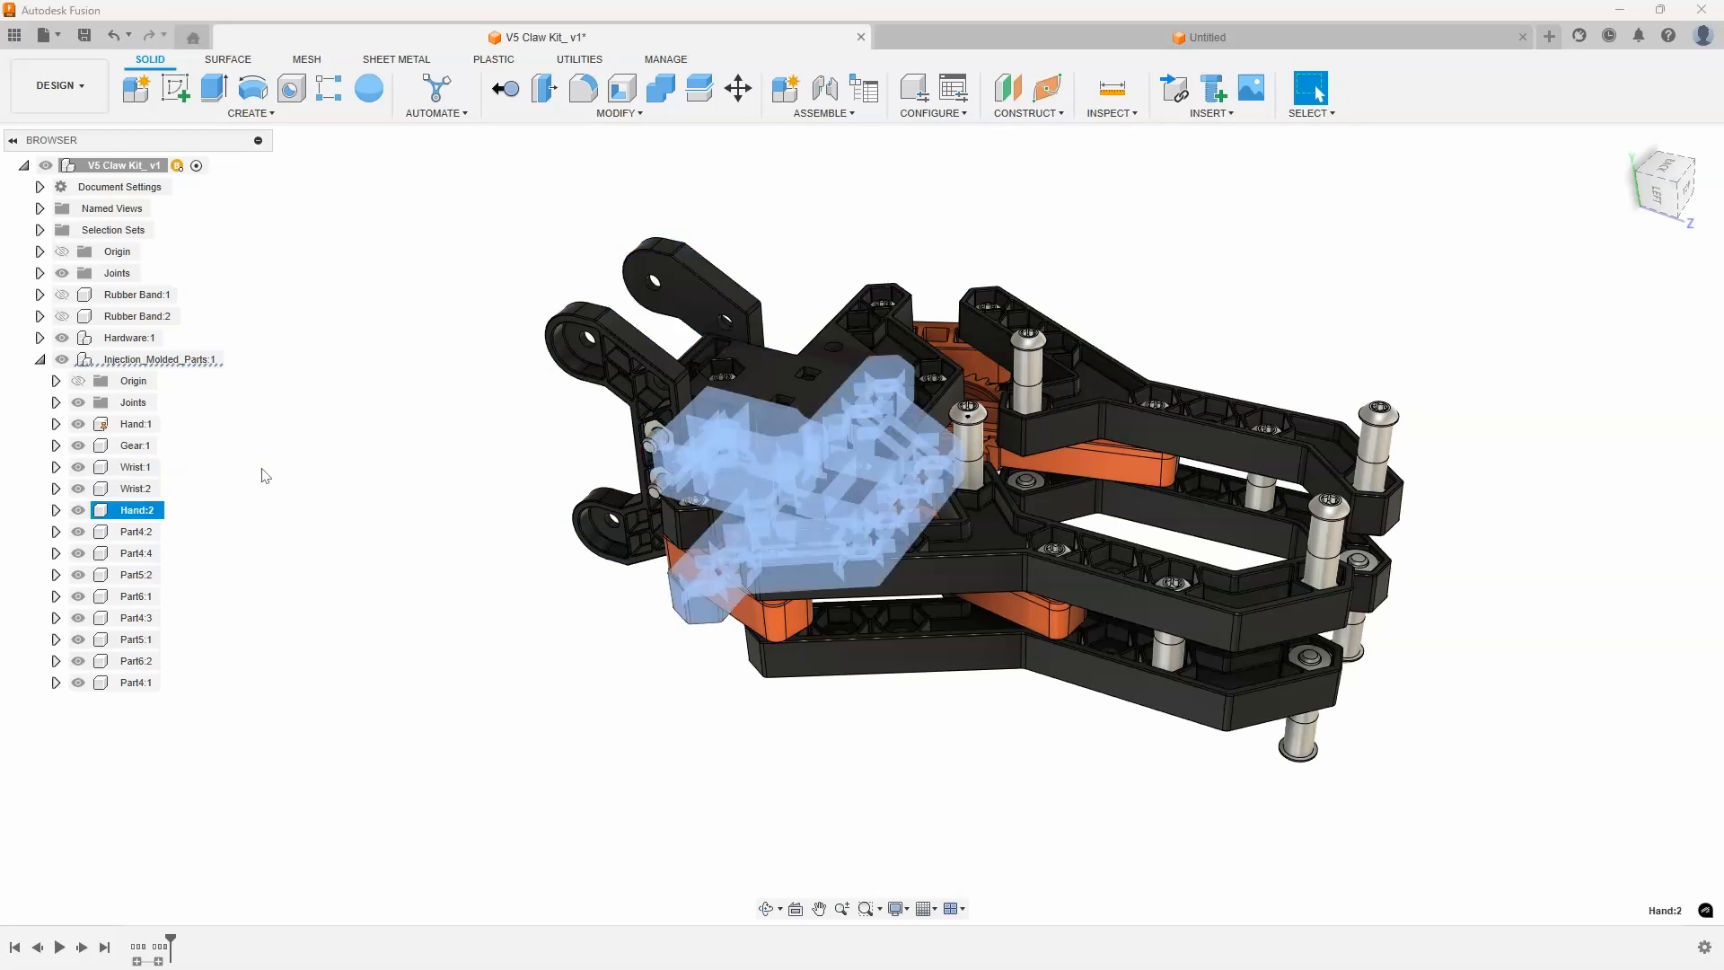
pyautogui.click(136, 529)
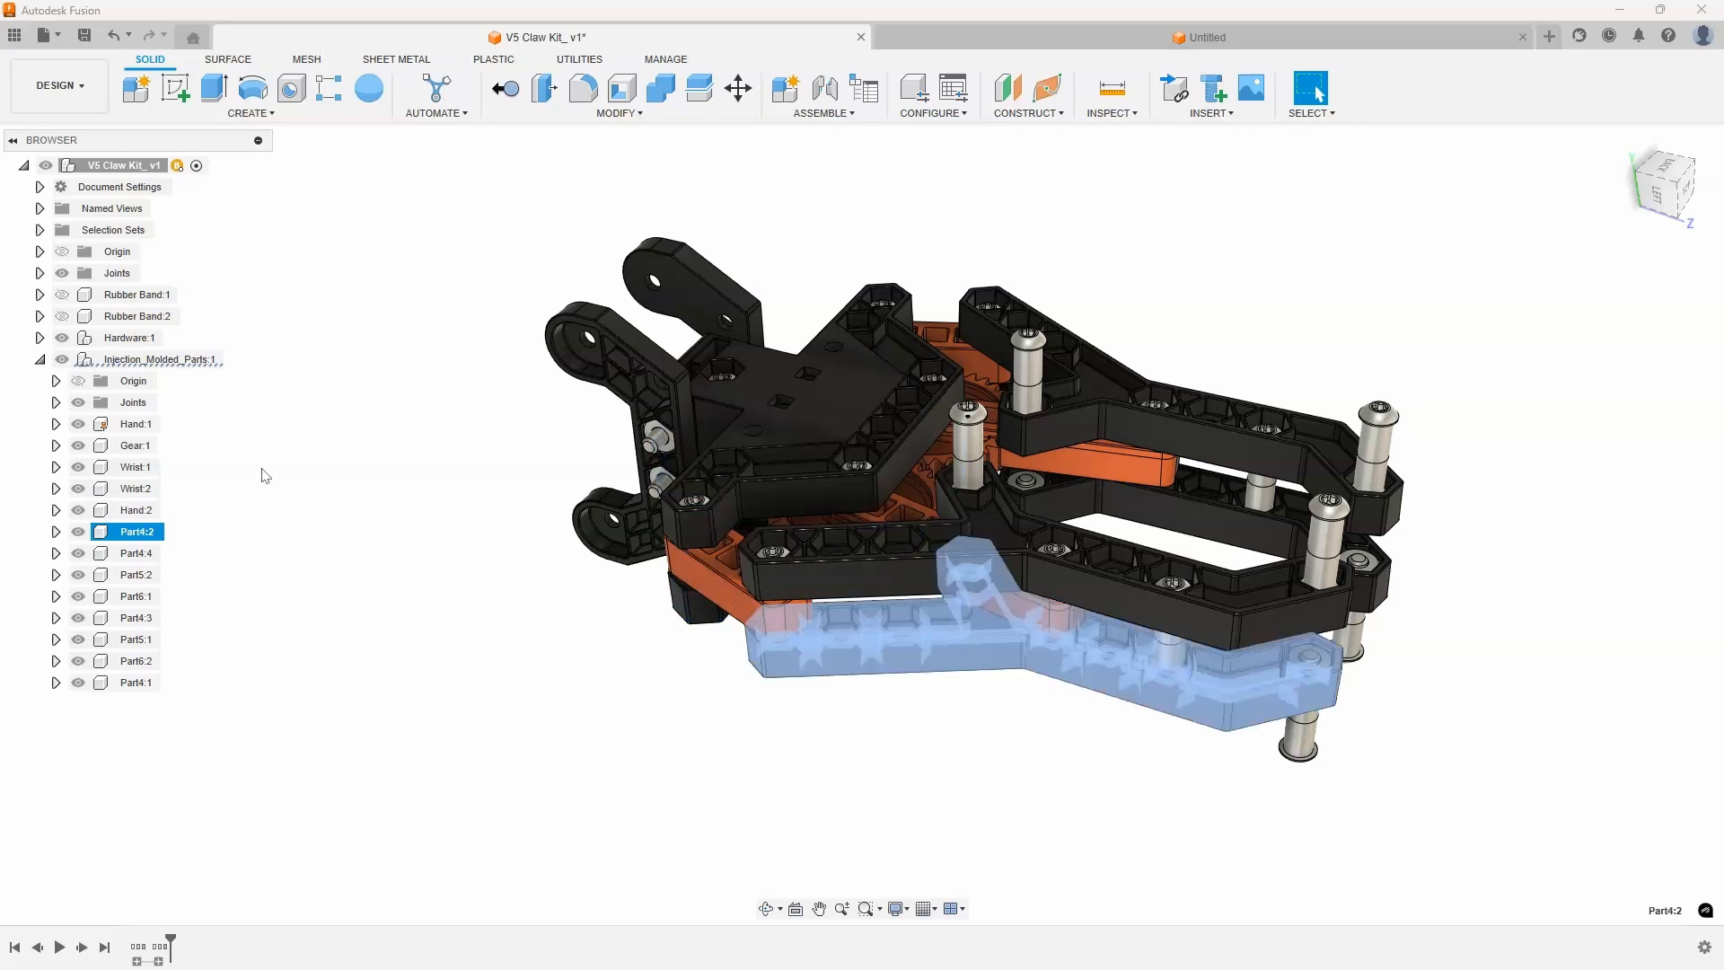
# Step: Rename Part4:2 to Finger and Part5:2 to Connector
pyautogui.doubleClick(134, 530)
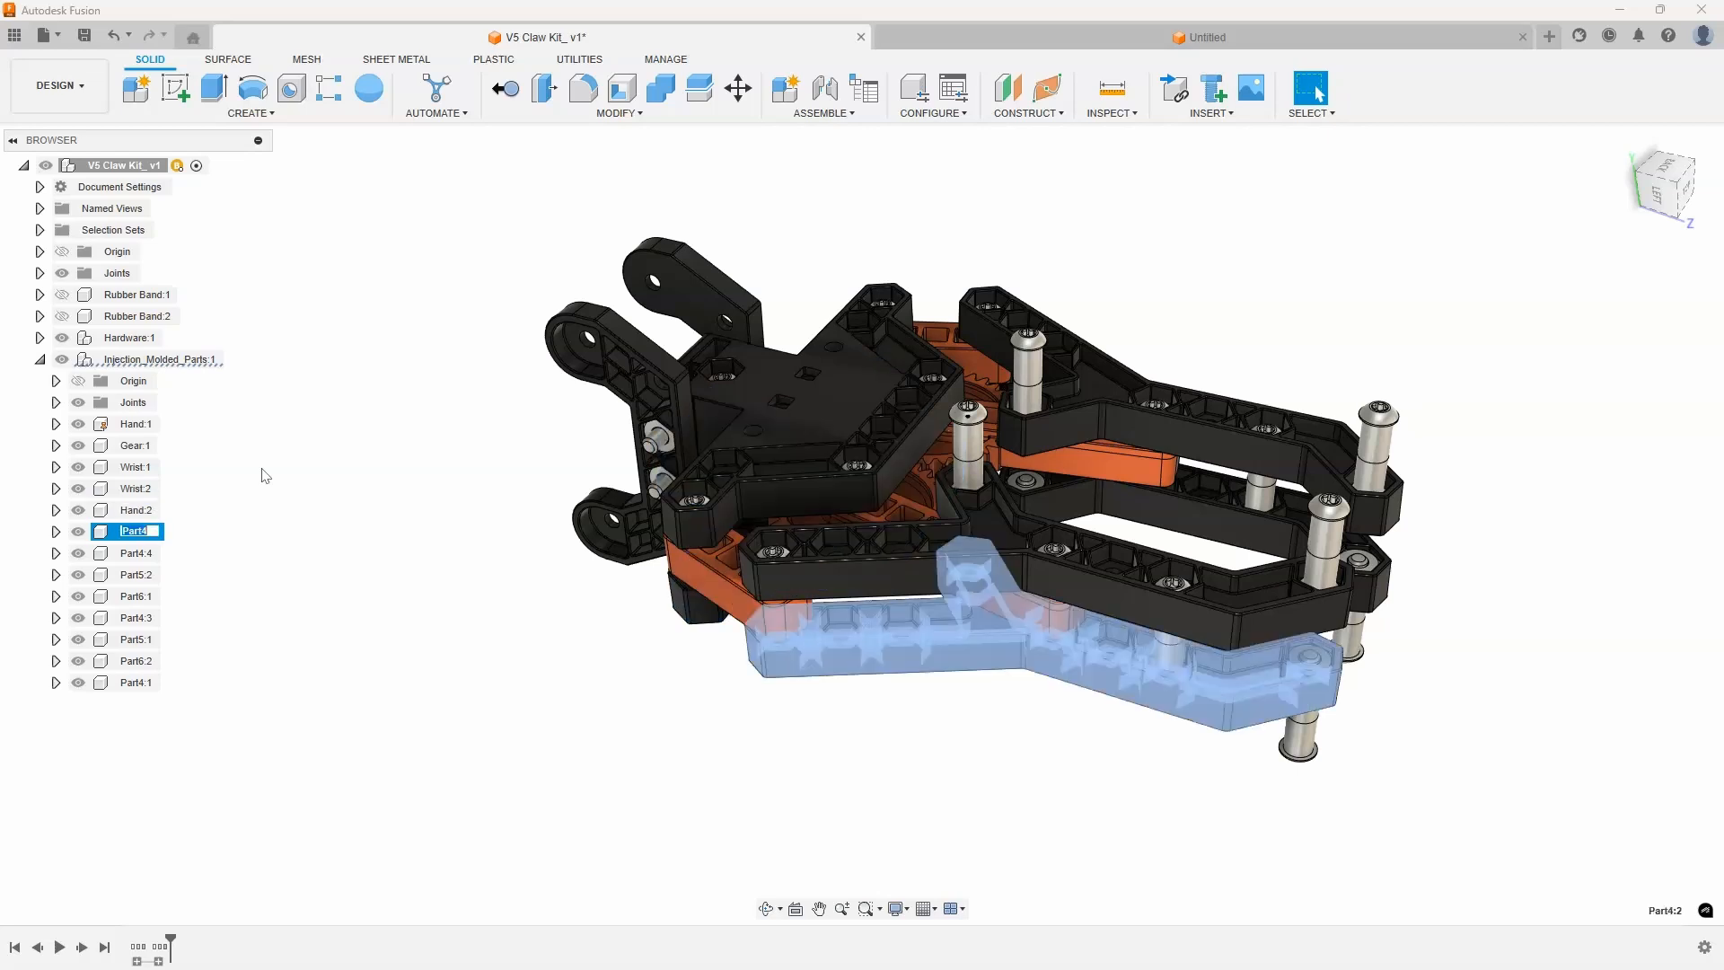
pyautogui.write('Finger:2')
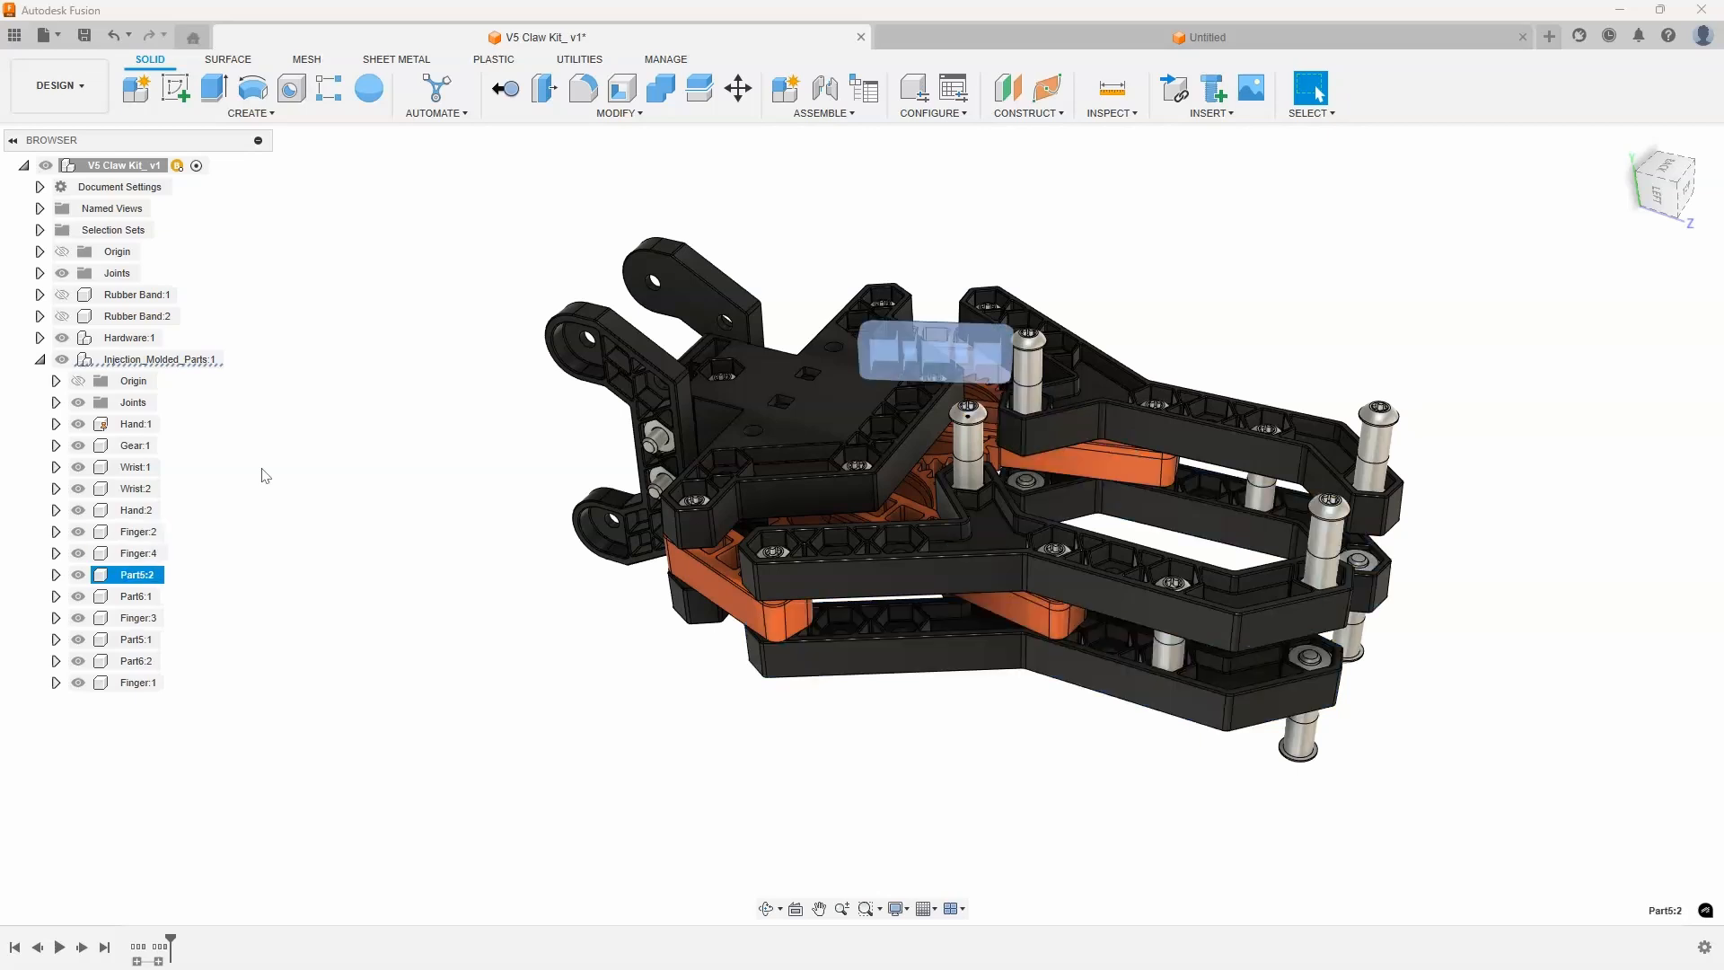
pyautogui.doubleClick(133, 575)
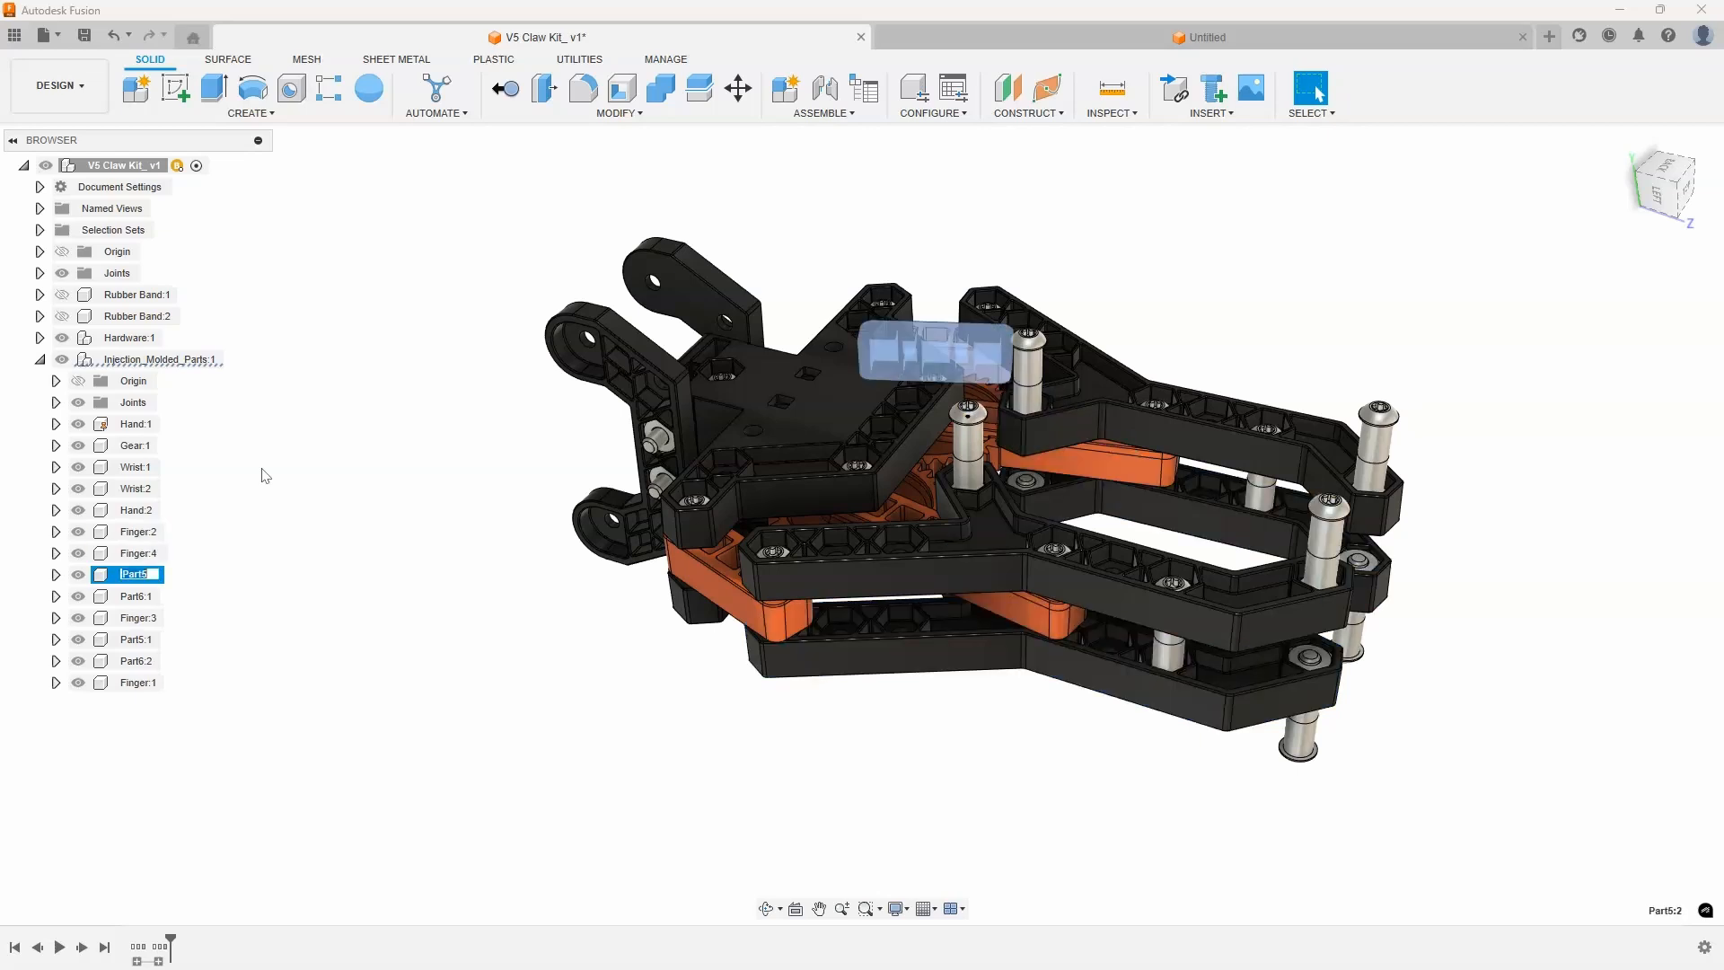
pyautogui.write('Connector:2')
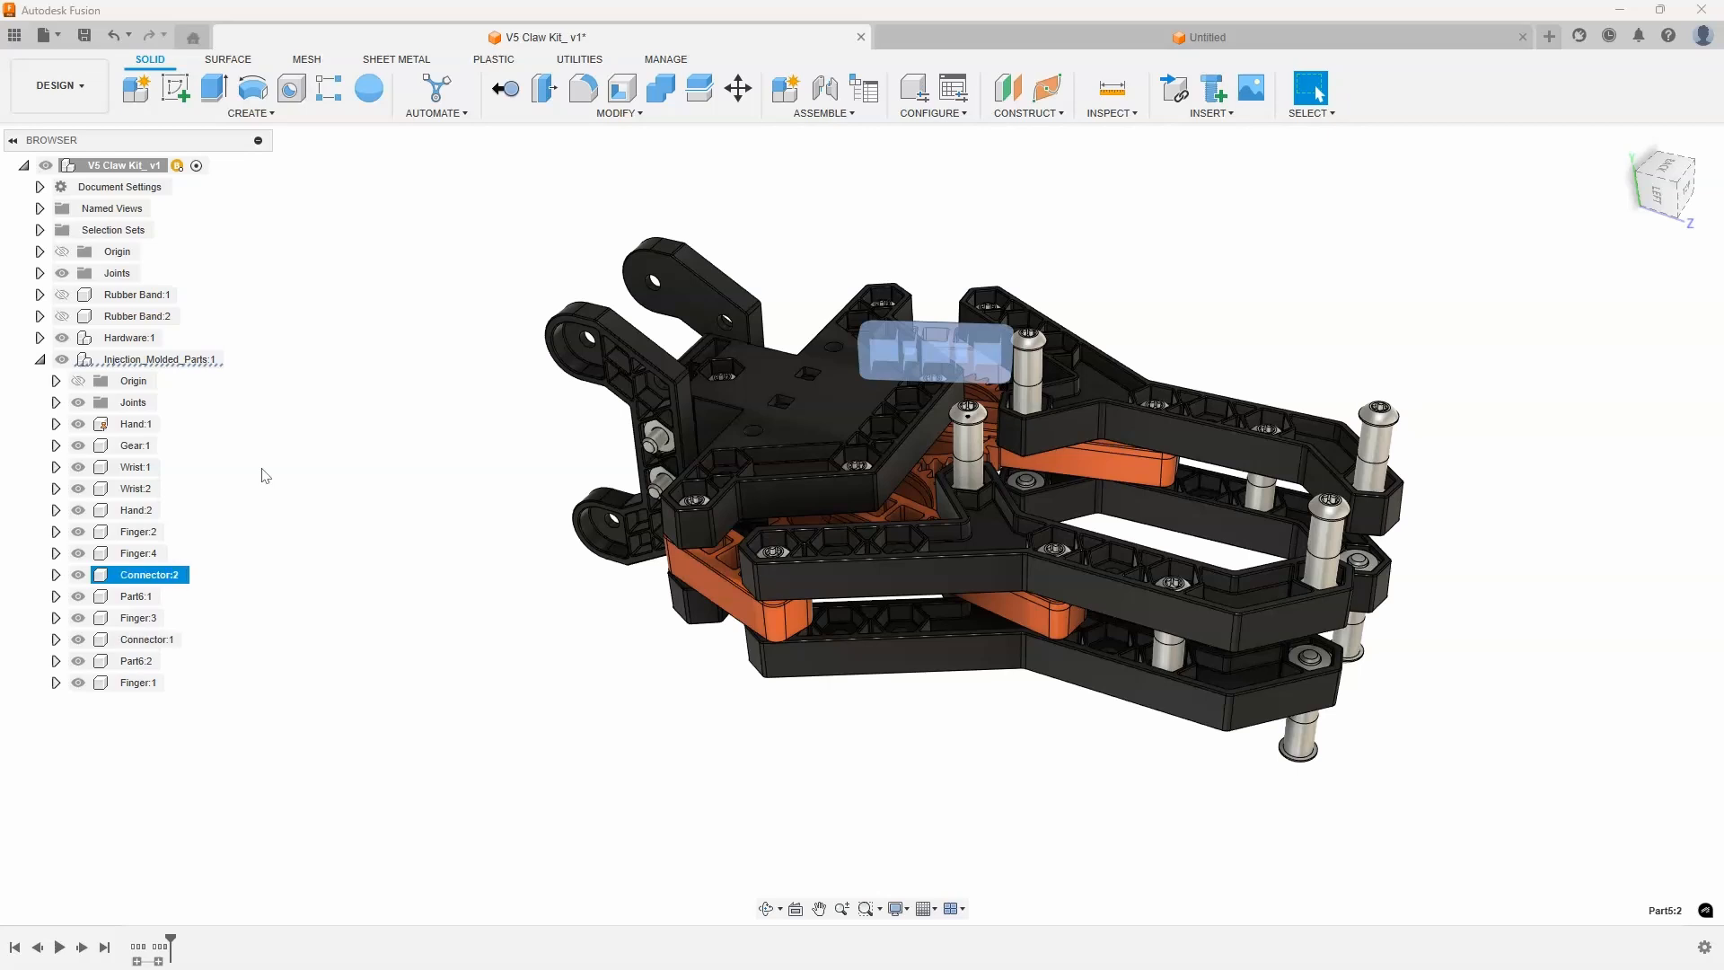
# Step: Rename Part6:1 to Gear arm and review the renamed list from Hand:1
pyautogui.click(136, 596)
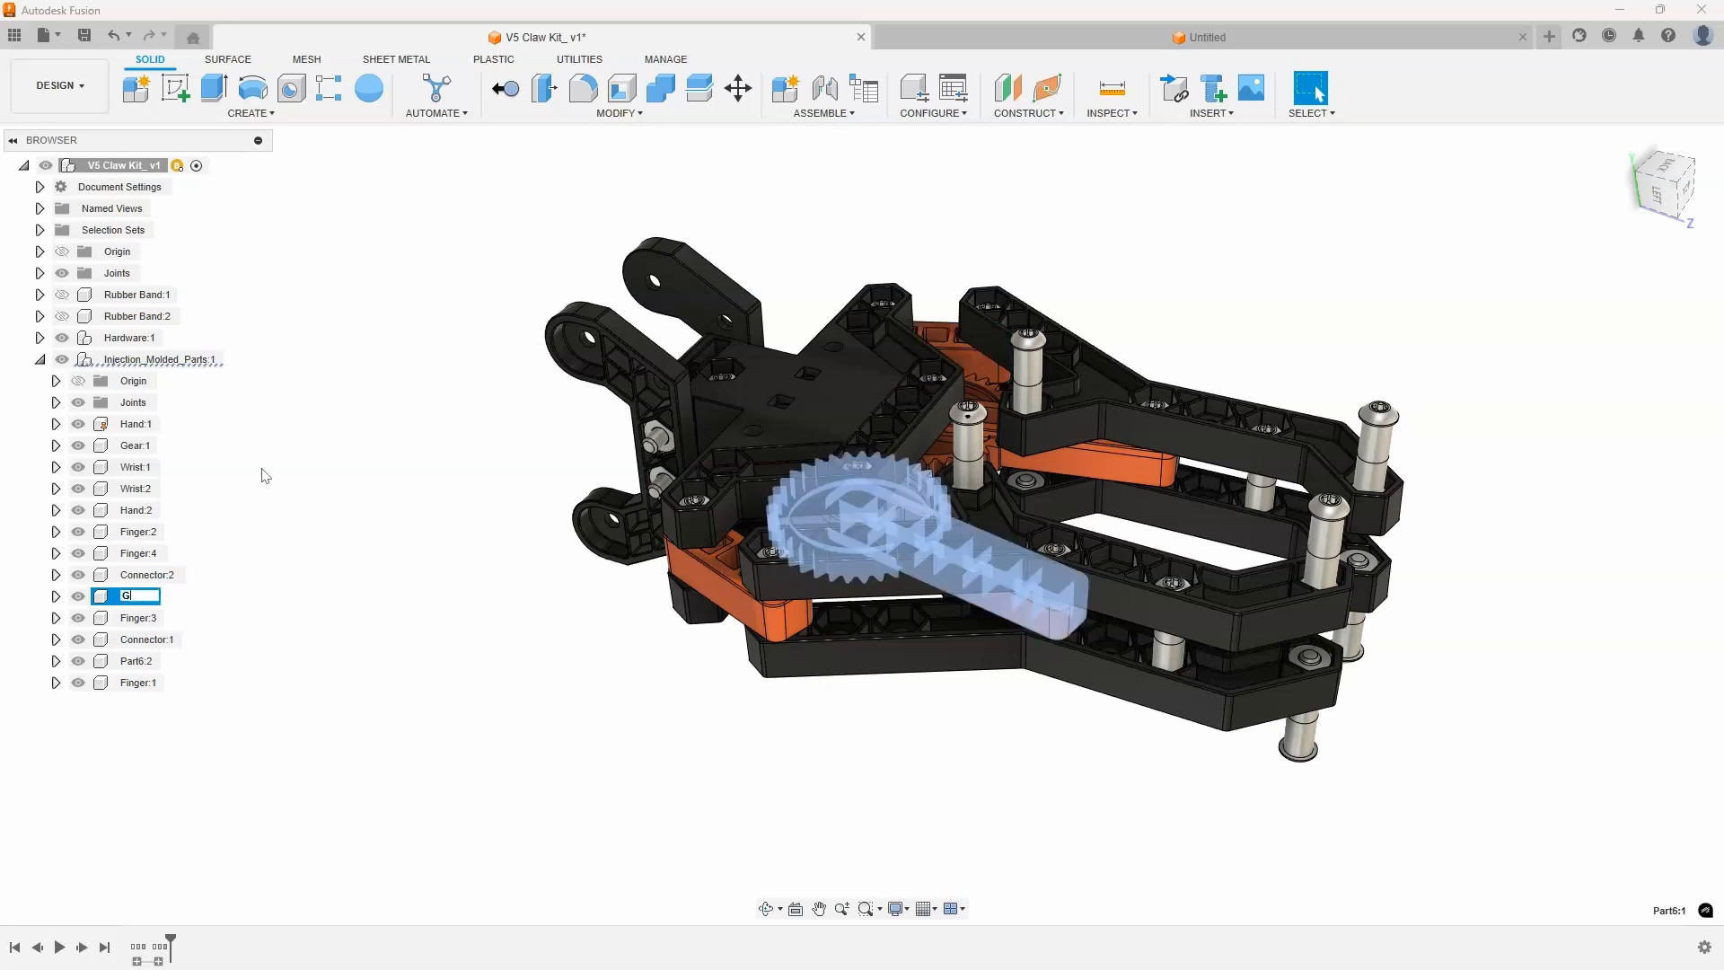
pyautogui.write('Gear arm')
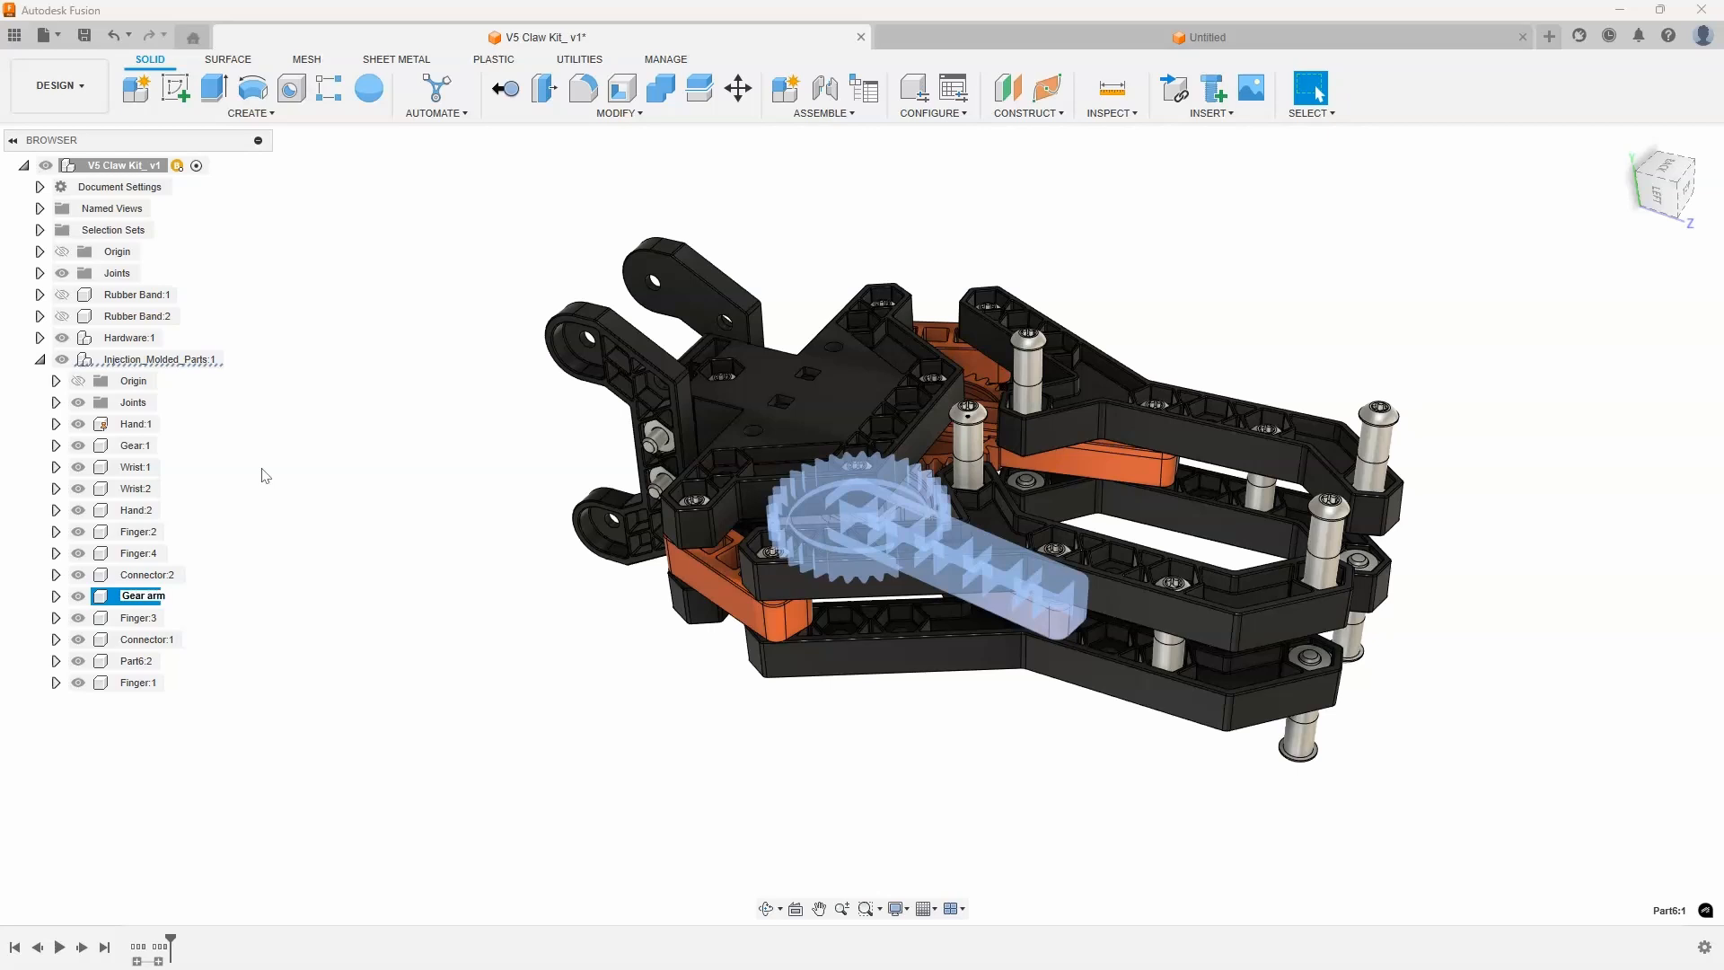
pyautogui.click(138, 617)
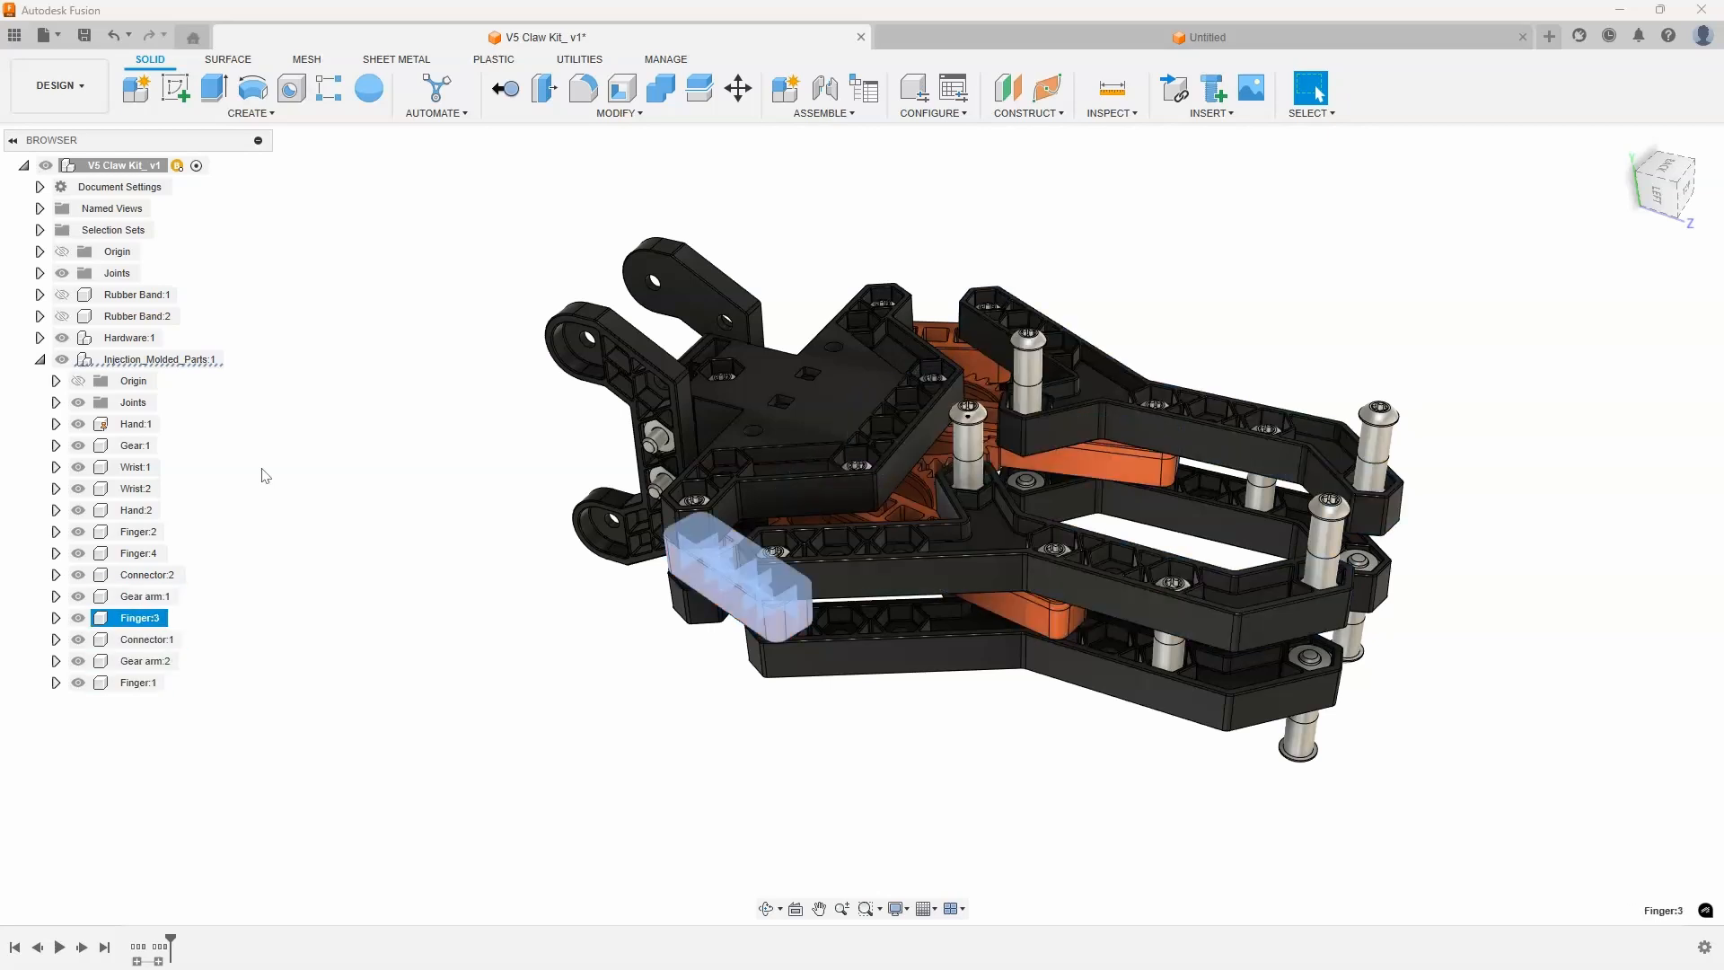
pyautogui.click(137, 424)
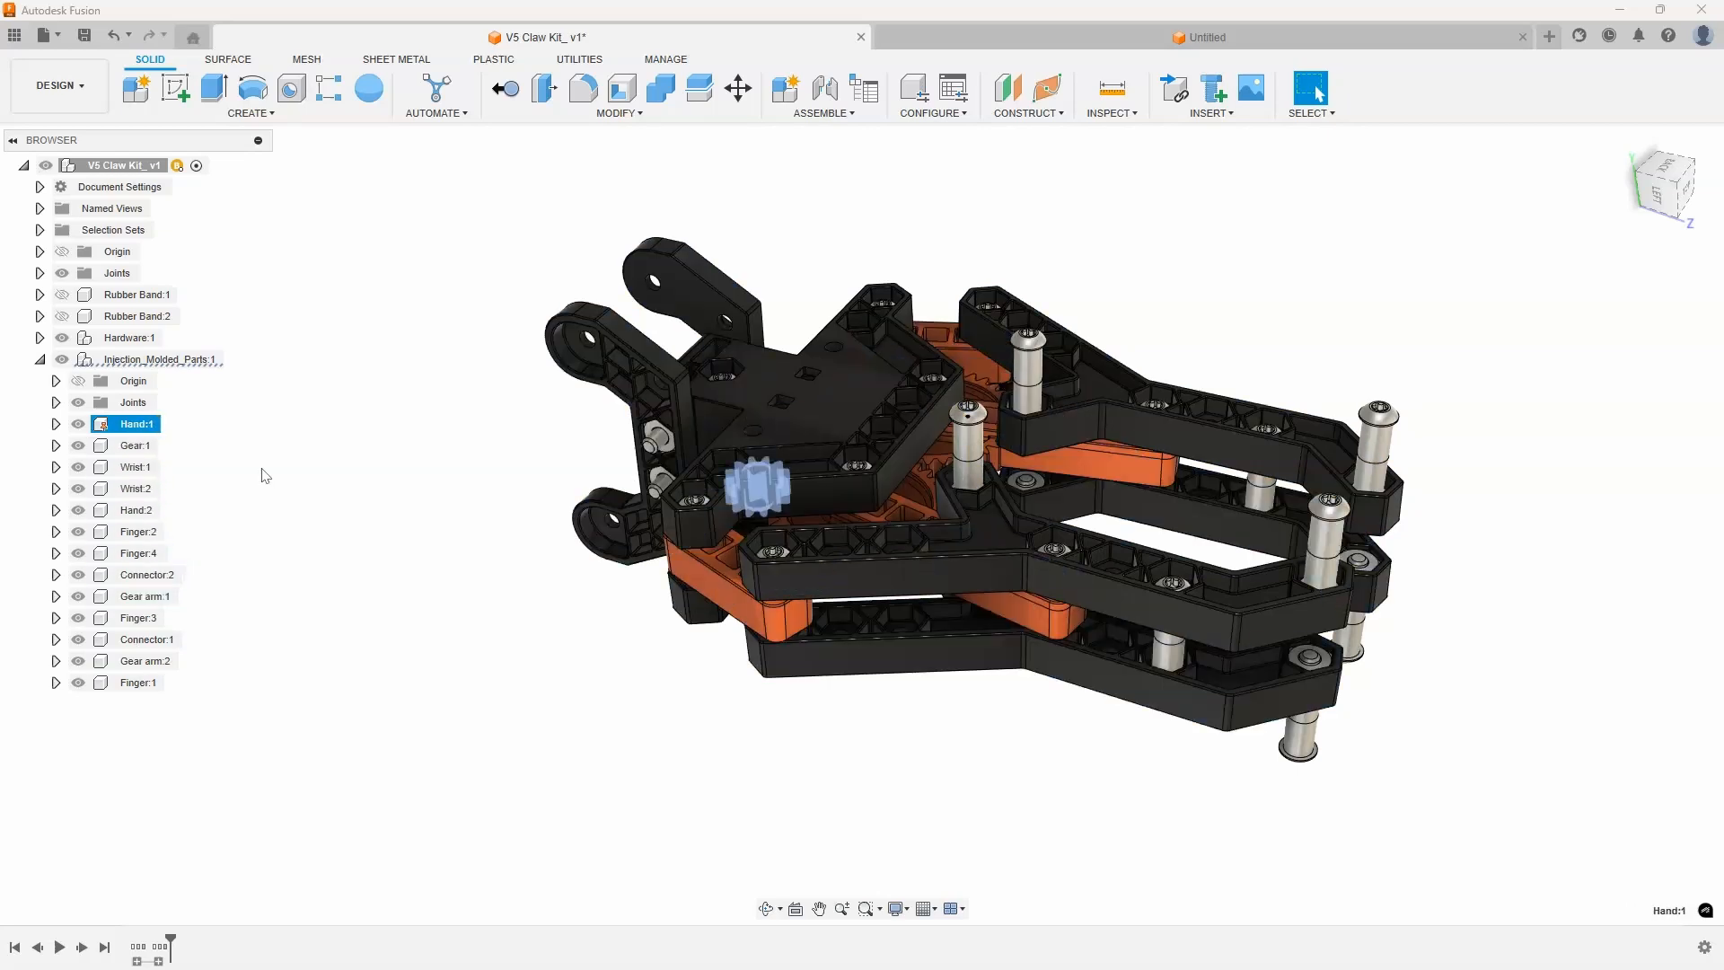